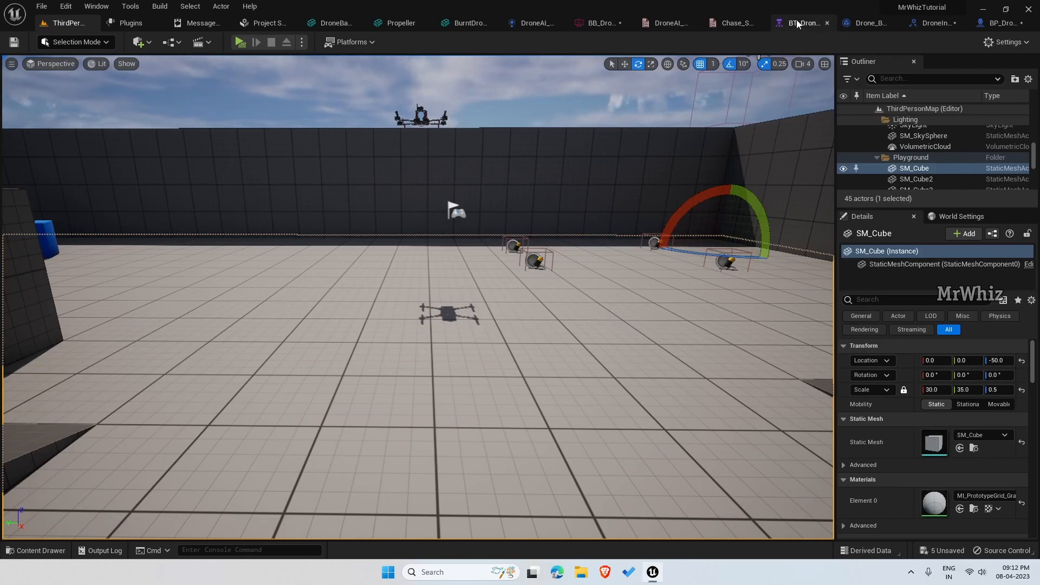
# - Bring up the BT_DroneAI behavior tree from the editor tab bar
pyautogui.click(797, 23)
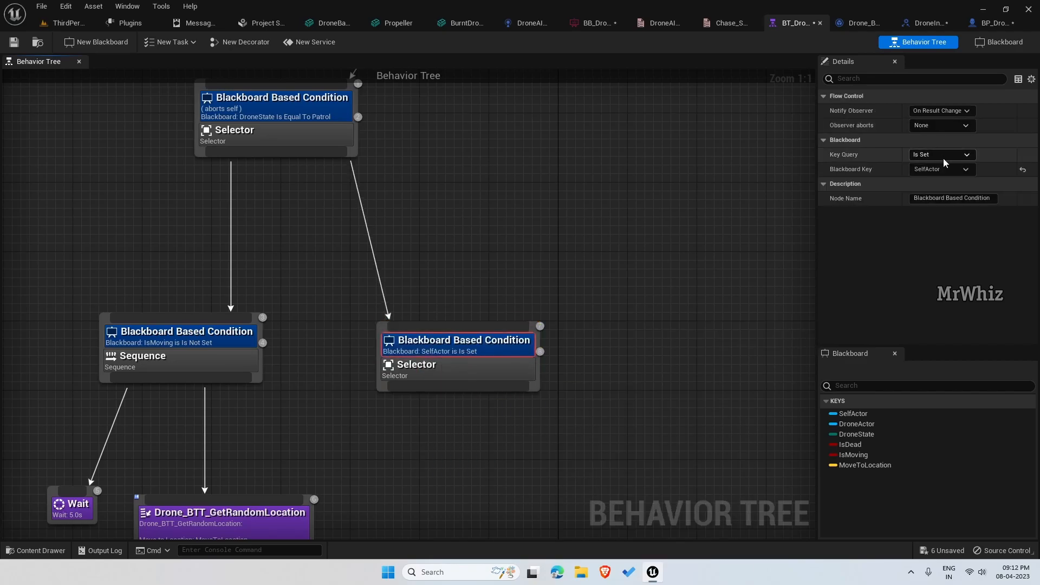
# - Set the right Blackboard Based Condition decorator's key to IsMoving
pyautogui.click(965, 169)
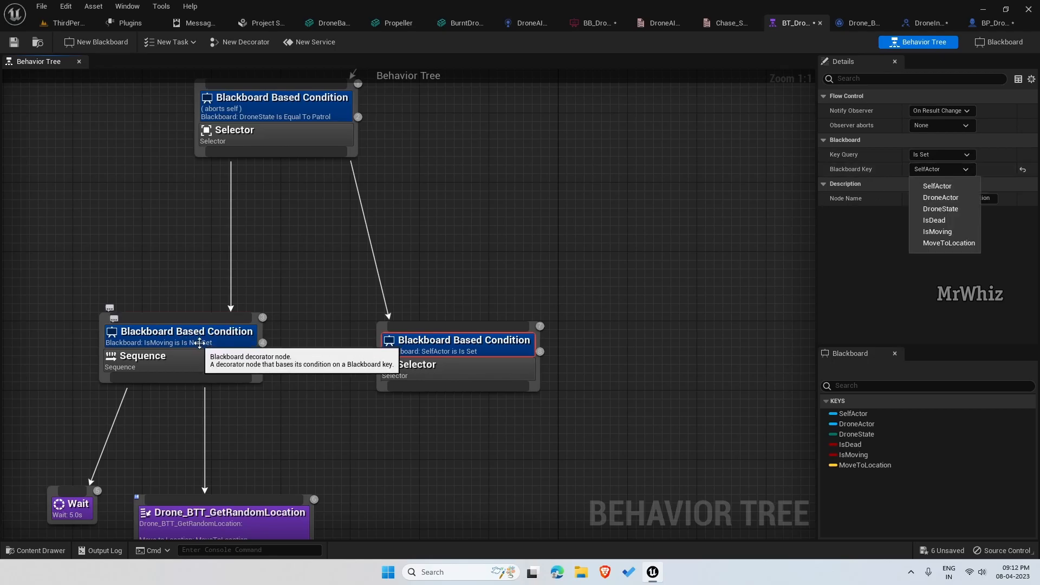
pyautogui.click(937, 231)
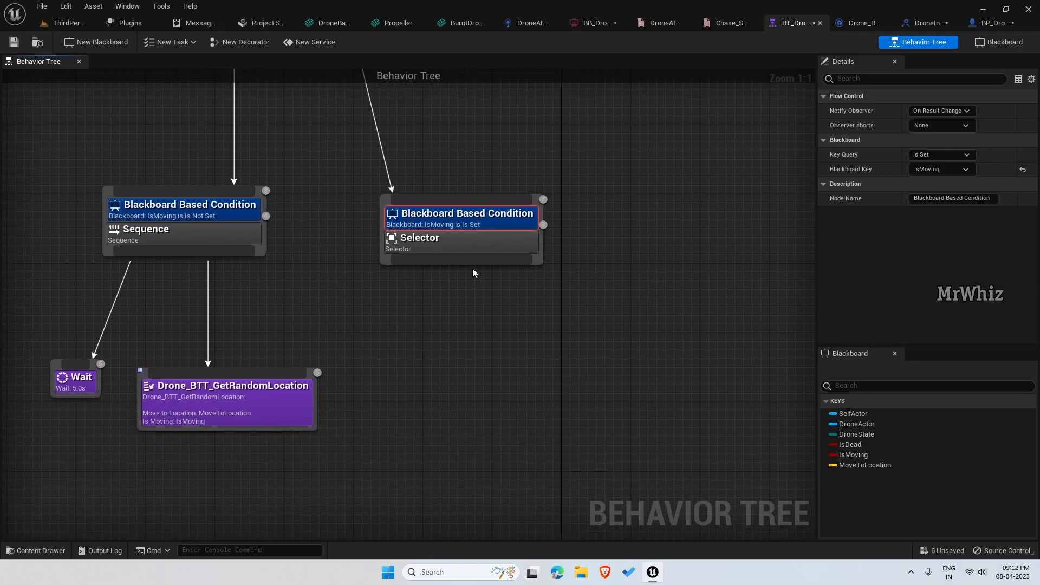
pyautogui.moveTo(184, 44)
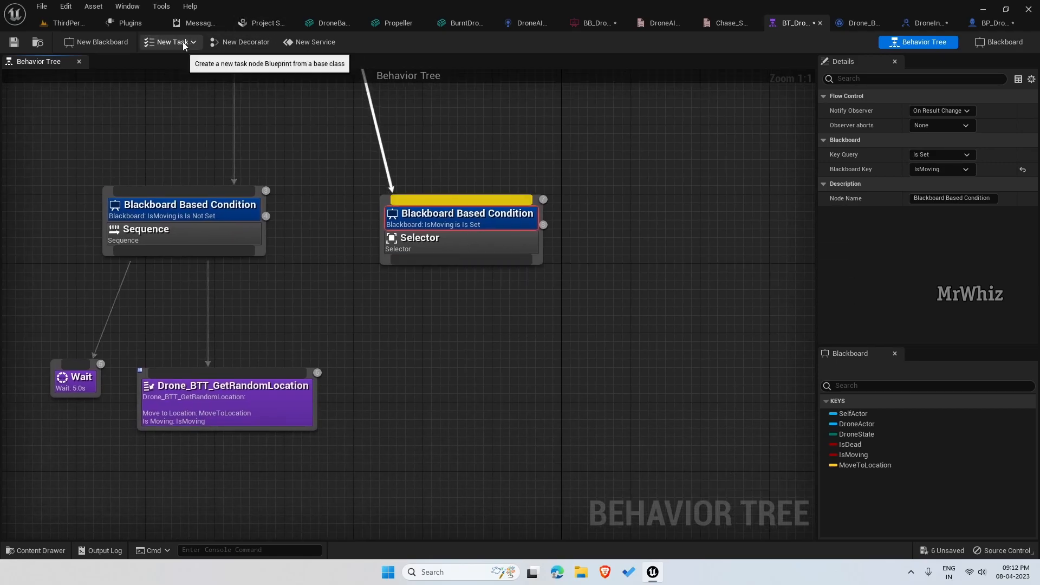
# - Create a BTTask_BlueprintBase task named Drone_BTT_MoveToLocation and save it
pyautogui.click(168, 42)
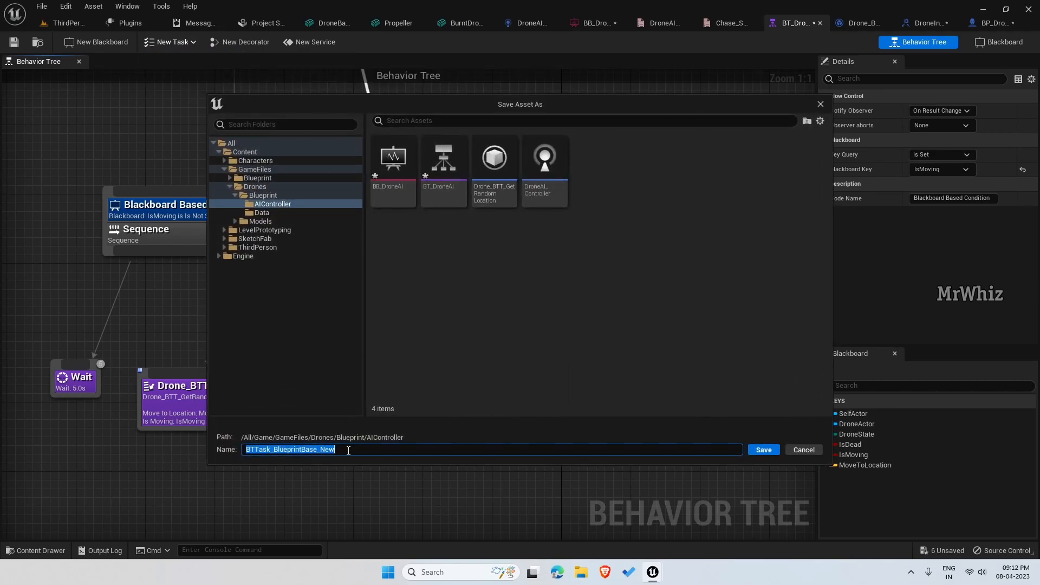
pyautogui.write('Drone_BTTAS')
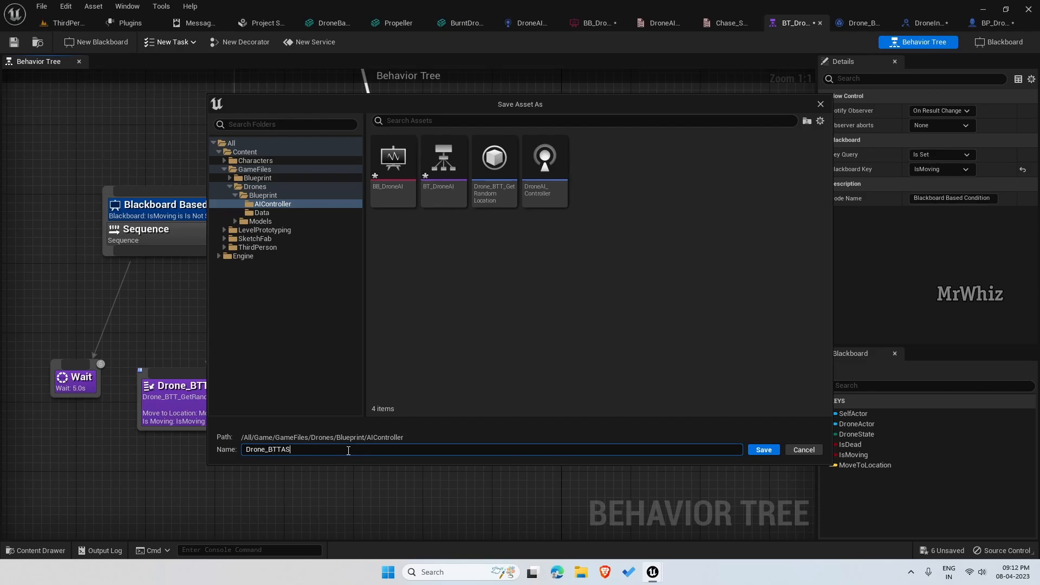
pyautogui.press('BackSpace')
pyautogui.write('_MoveToLocation')
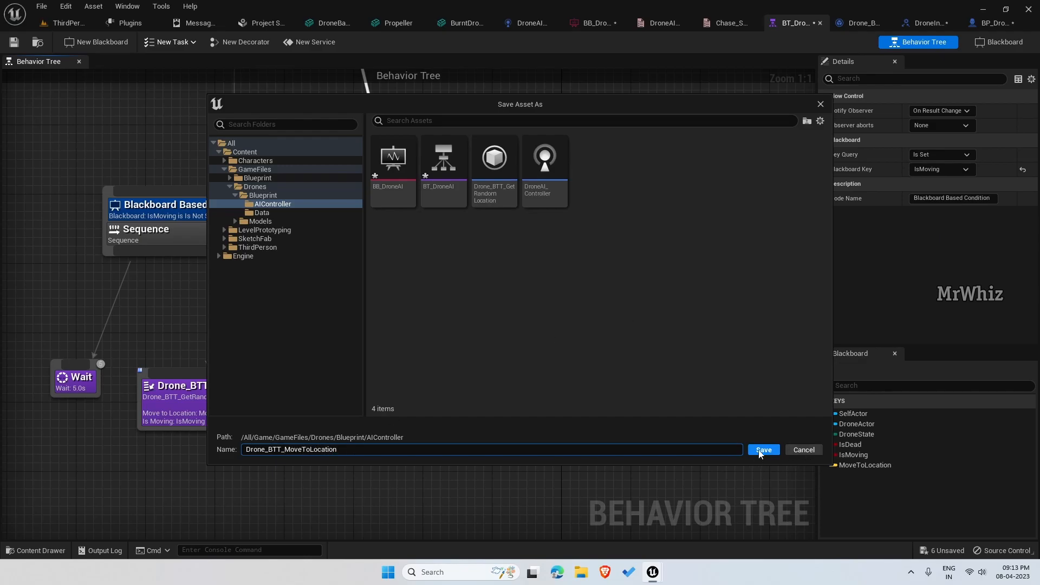
pyautogui.click(764, 449)
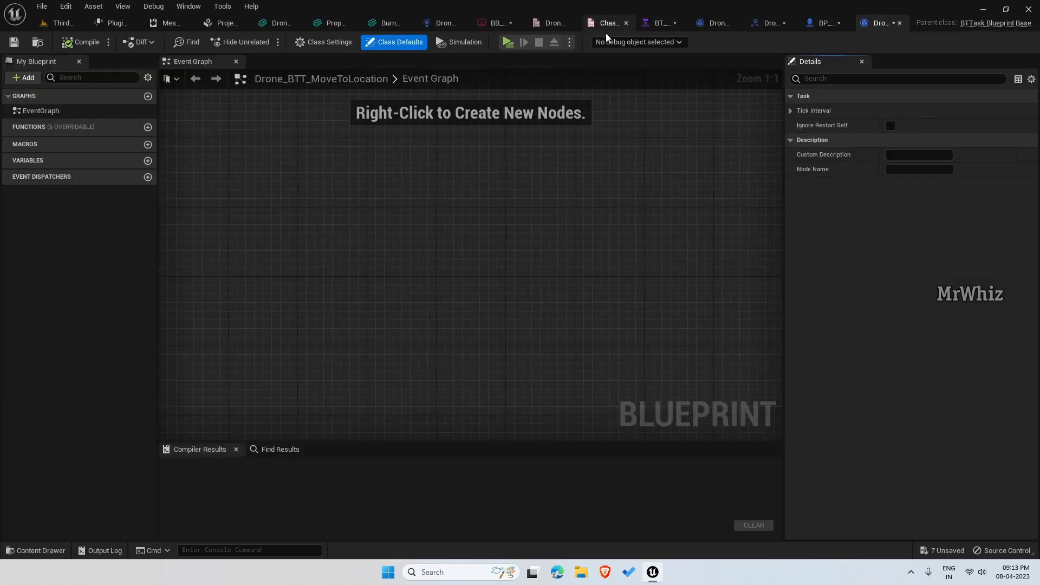
pyautogui.moveTo(821, 23)
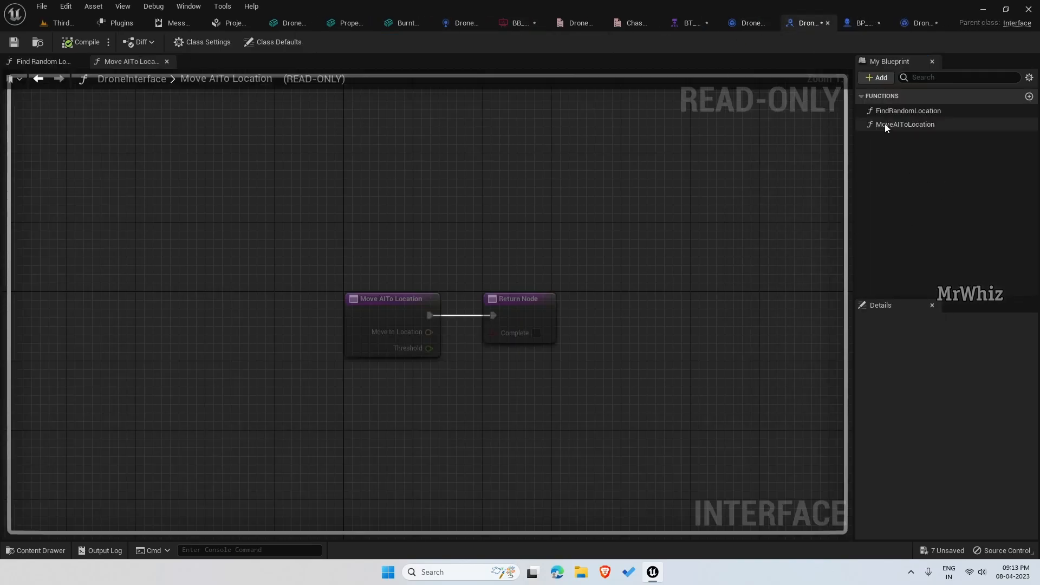
# - Review MoveAIToLocation's inputs and outputs, then go to the BP_DroneBase blueprint
pyautogui.click(905, 124)
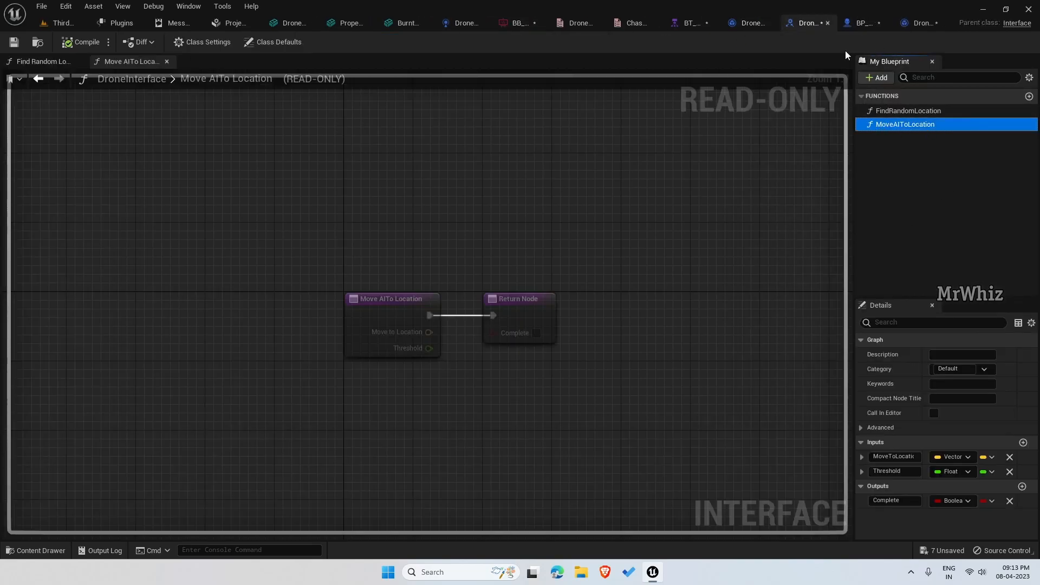
pyautogui.click(863, 23)
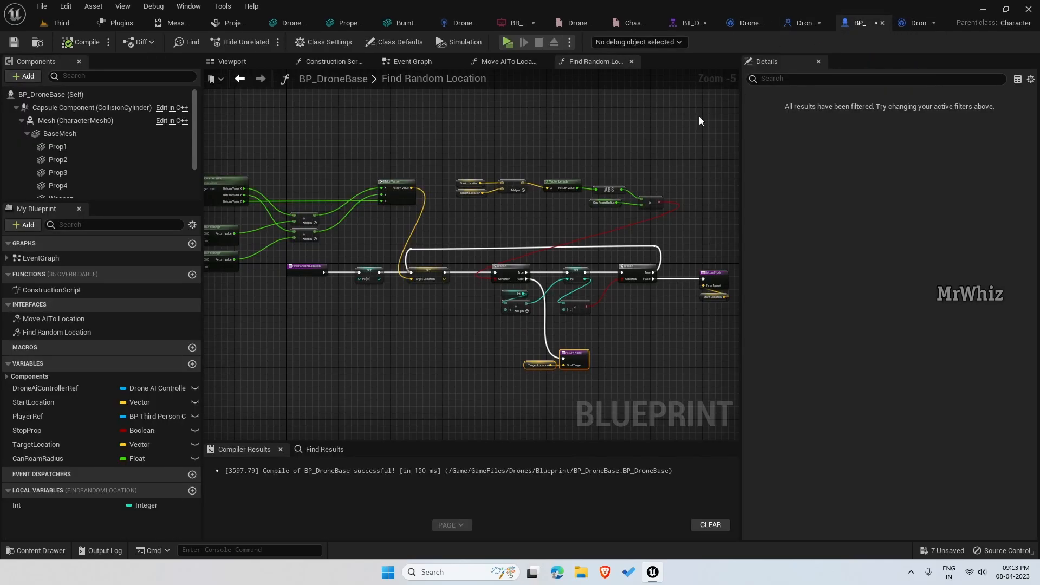
pyautogui.moveTo(49, 318)
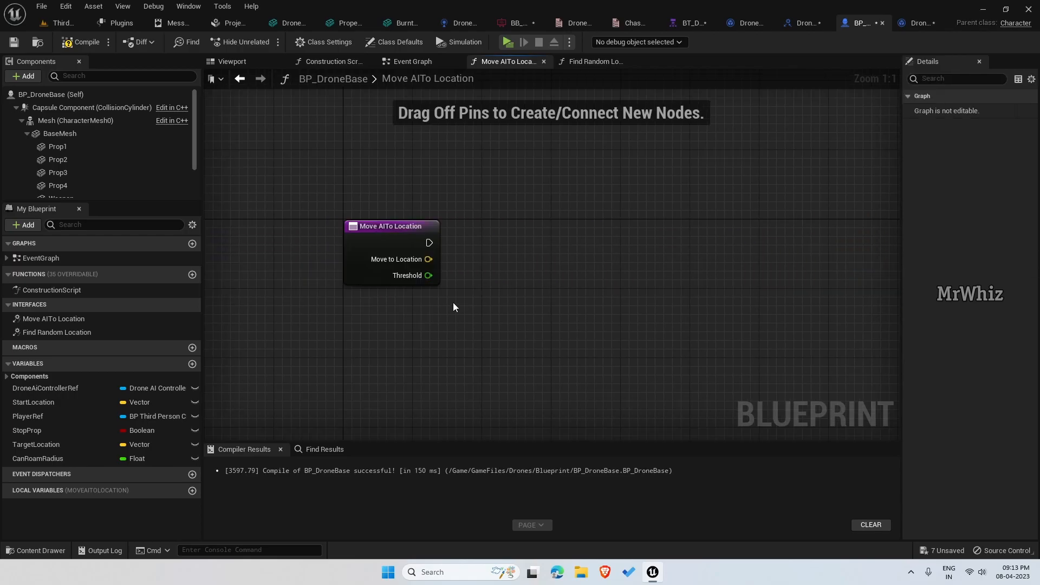
pyautogui.moveTo(425, 265)
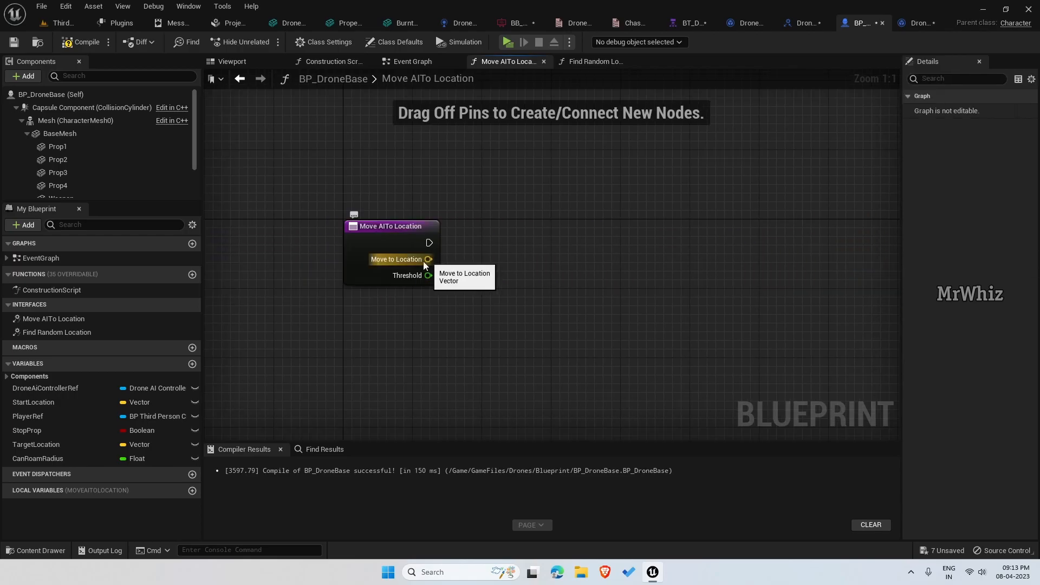
# - Add Get Actor Location and subtract it from Move to Location
pyautogui.write('get actor')
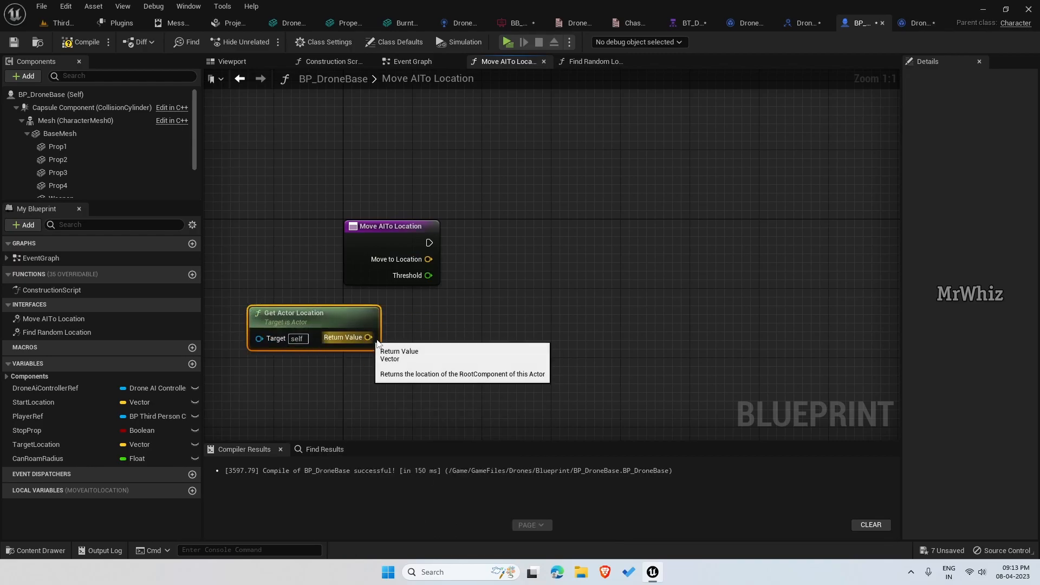
pyautogui.moveTo(369, 337); pyautogui.dragTo(411, 361)
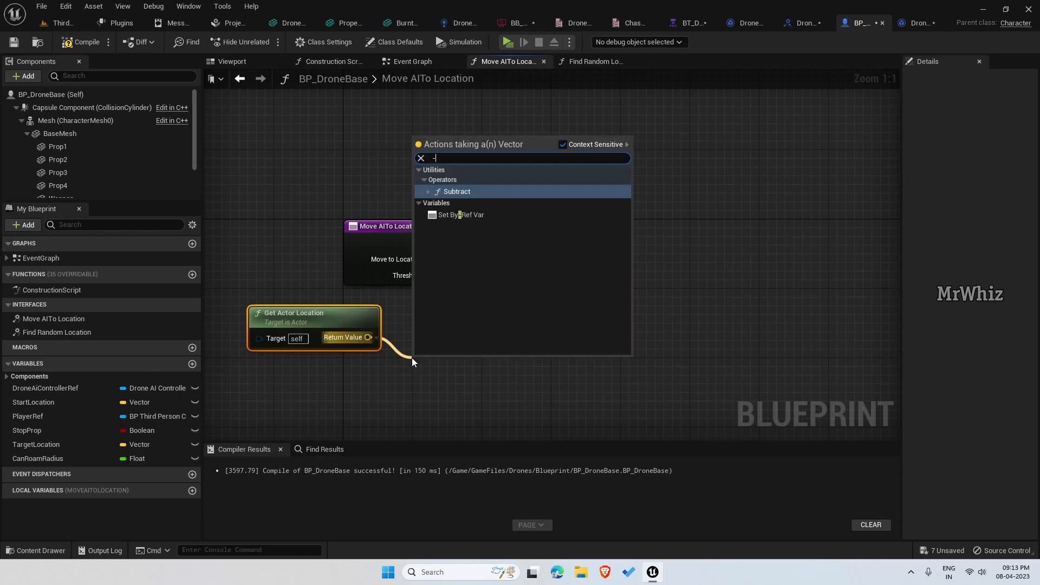
pyautogui.click(457, 191)
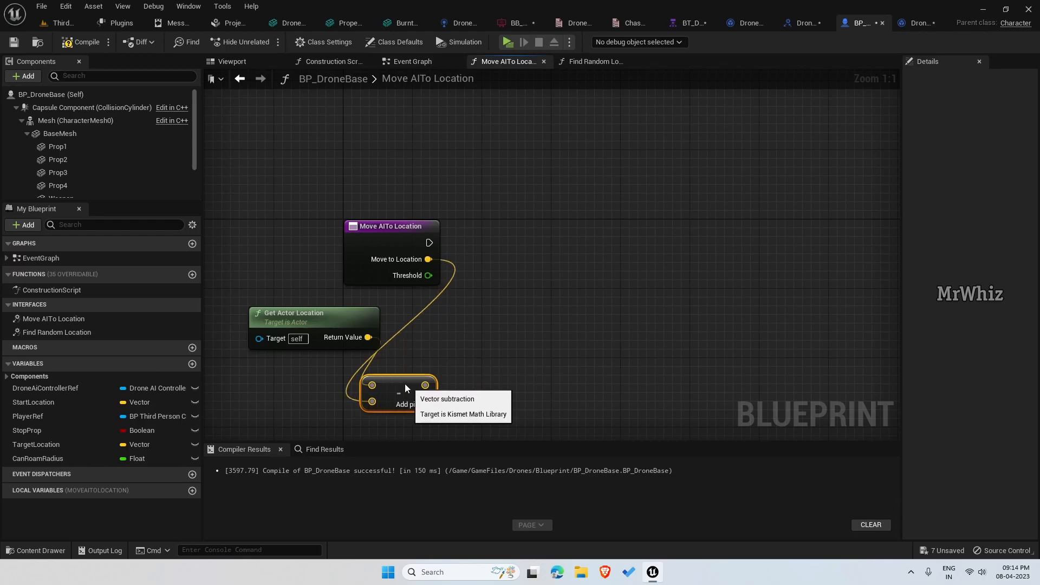
pyautogui.moveTo(398, 395); pyautogui.dragTo(341, 376)
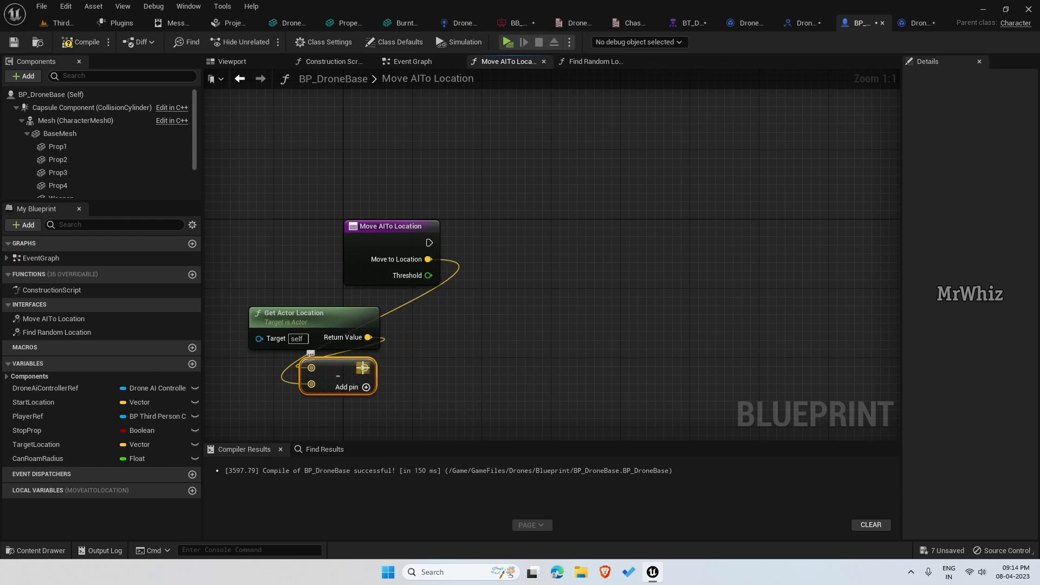
# - Feed the difference into Vector Length and test whether it exceeds 100
pyautogui.moveTo(368, 368); pyautogui.dragTo(428, 371)
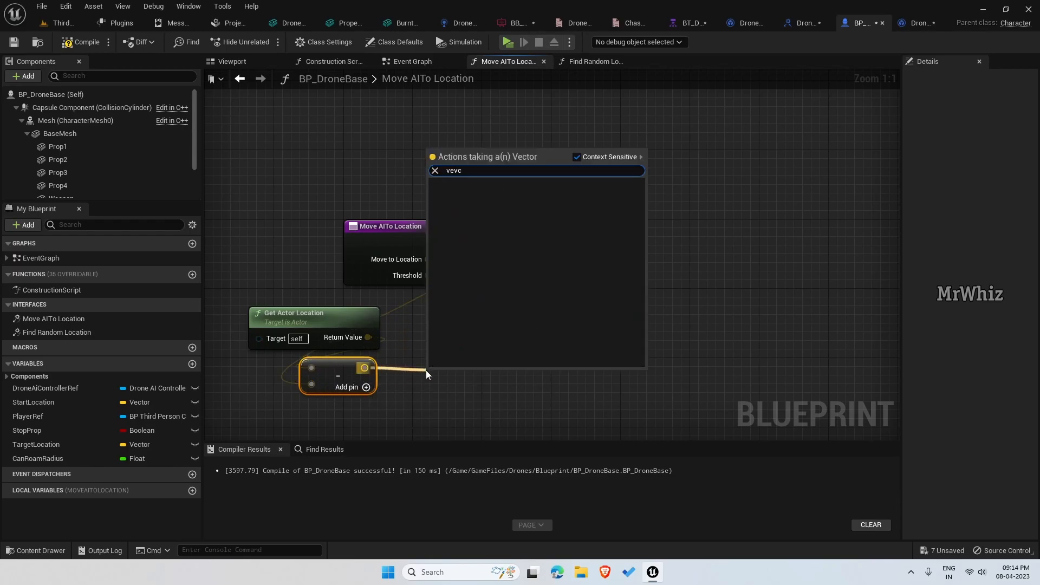
pyautogui.write('vector le')
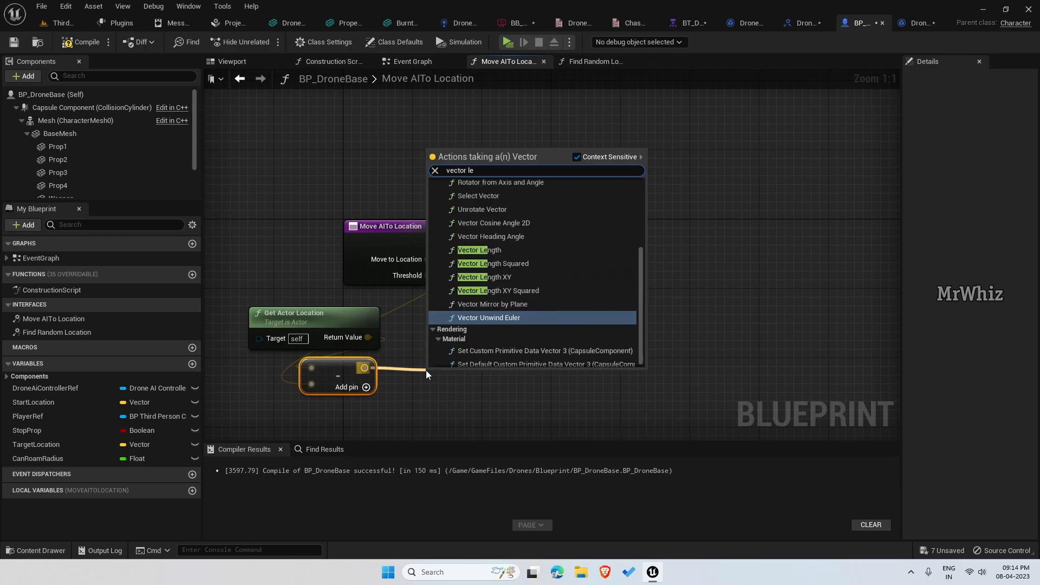
pyautogui.click(479, 250)
pyautogui.write('>')
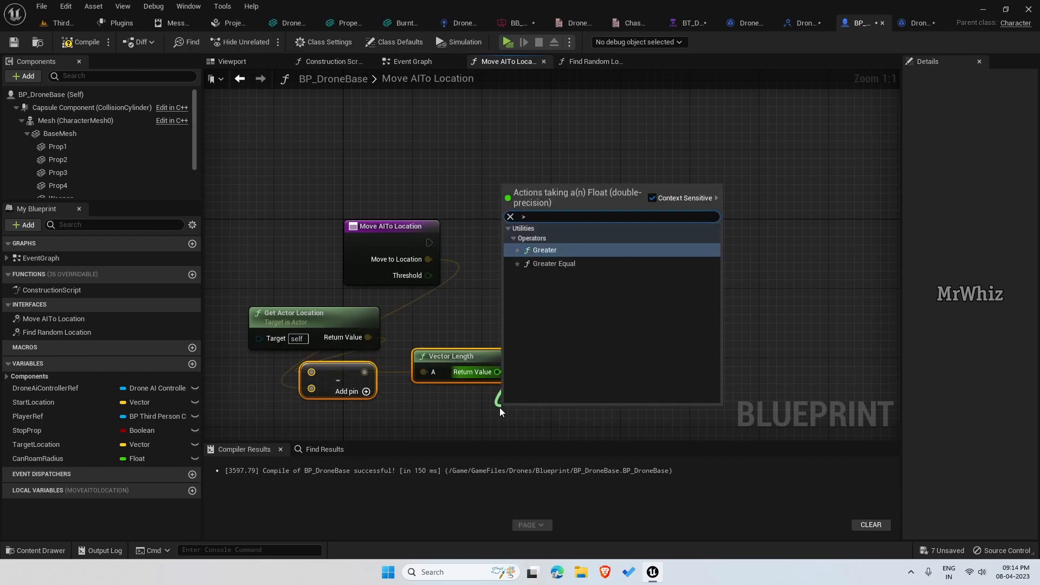
pyautogui.click(545, 250)
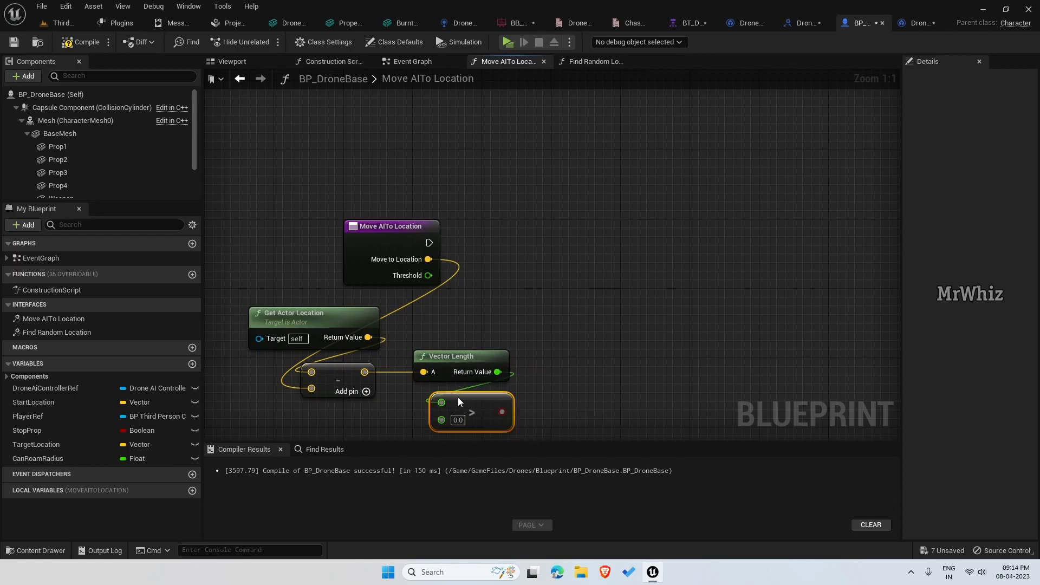
pyautogui.write('10')
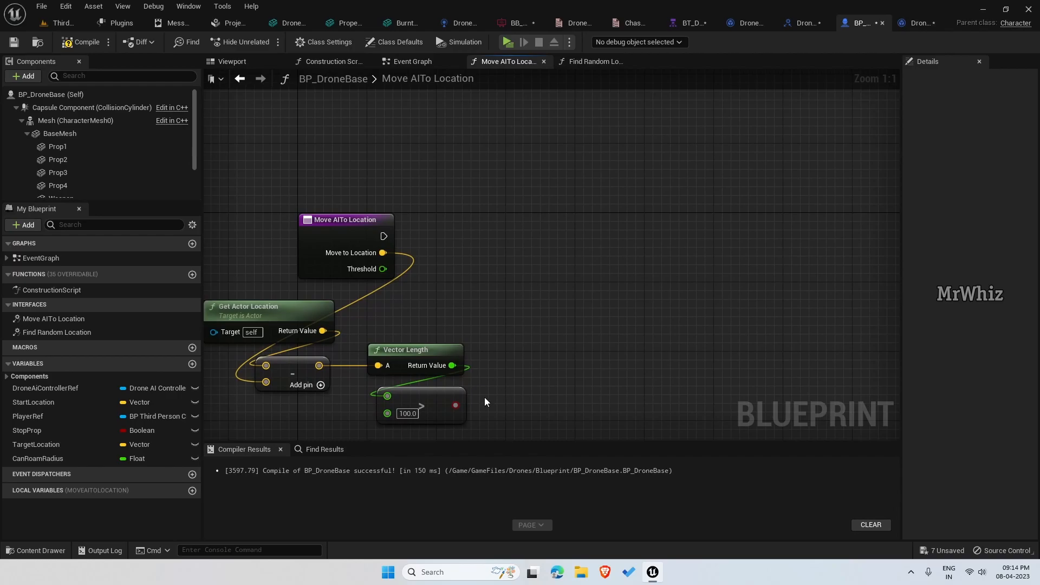
pyautogui.moveTo(383, 235); pyautogui.dragTo(535, 239)
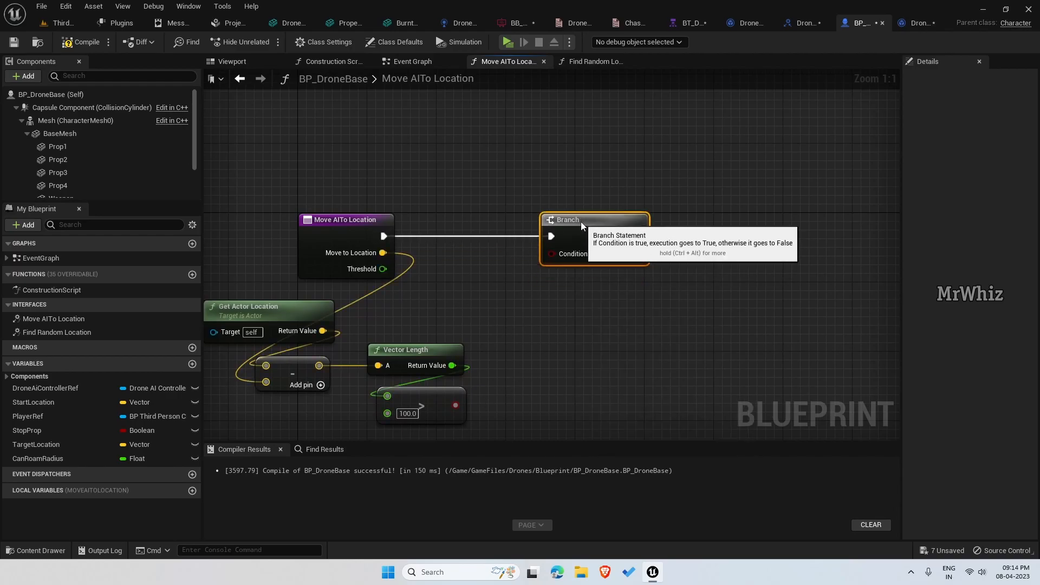
pyautogui.moveTo(456, 406)
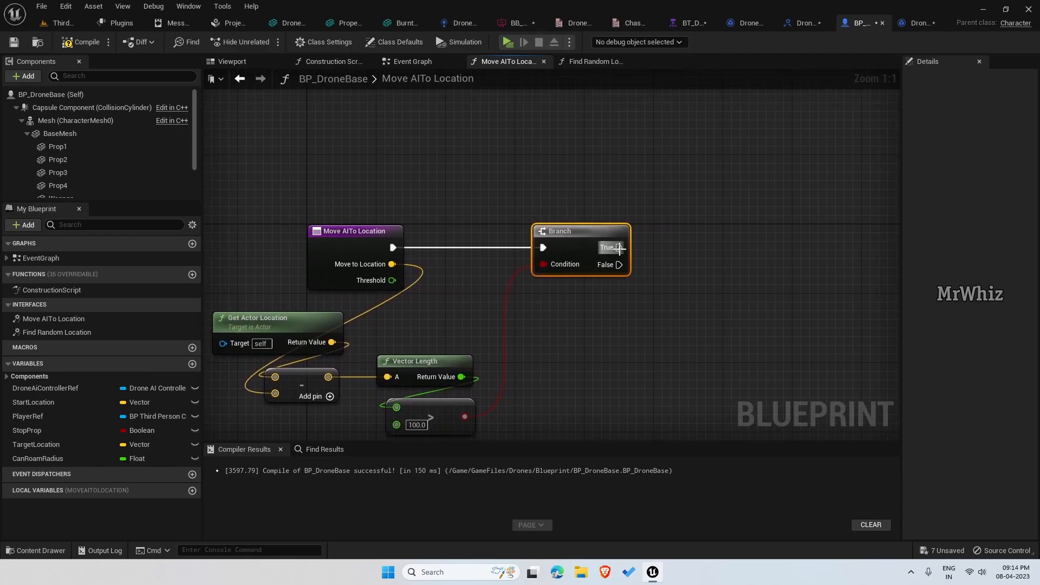
# - Connect the Branch's True output to a new Add Movement Input node
pyautogui.moveTo(621, 247); pyautogui.dragTo(740, 251)
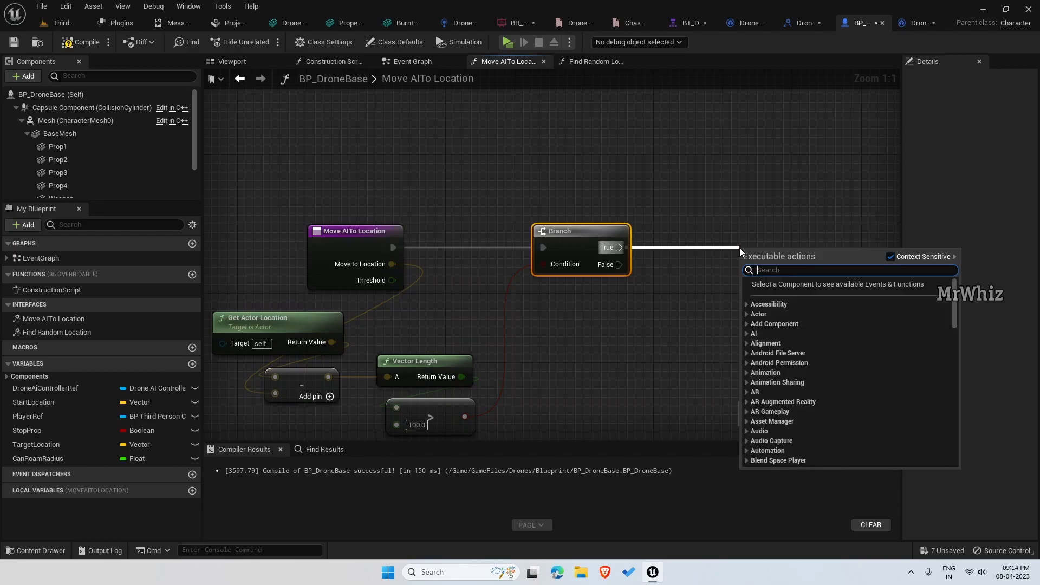
pyautogui.write('add move')
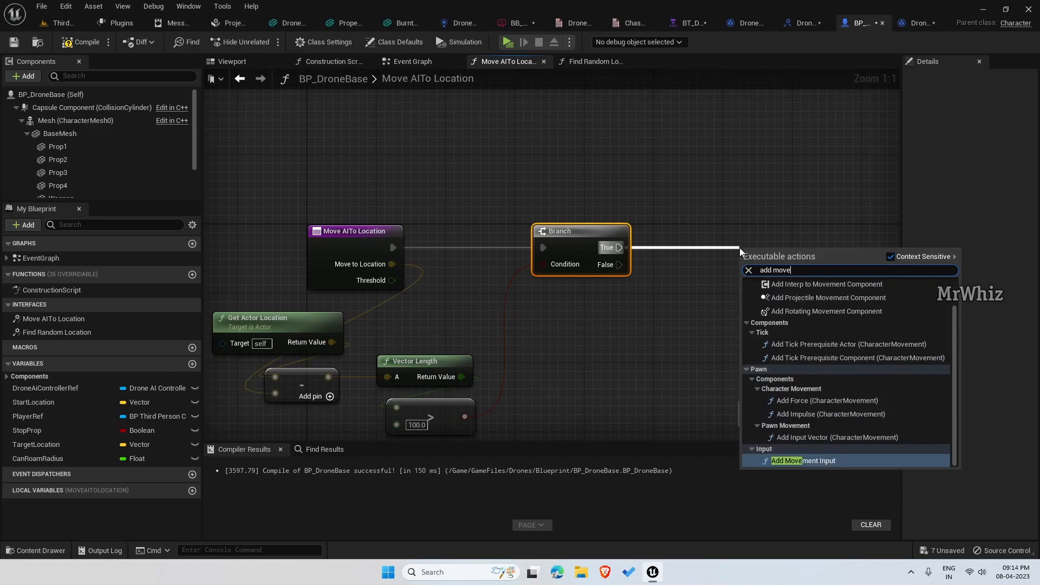
pyautogui.click(804, 461)
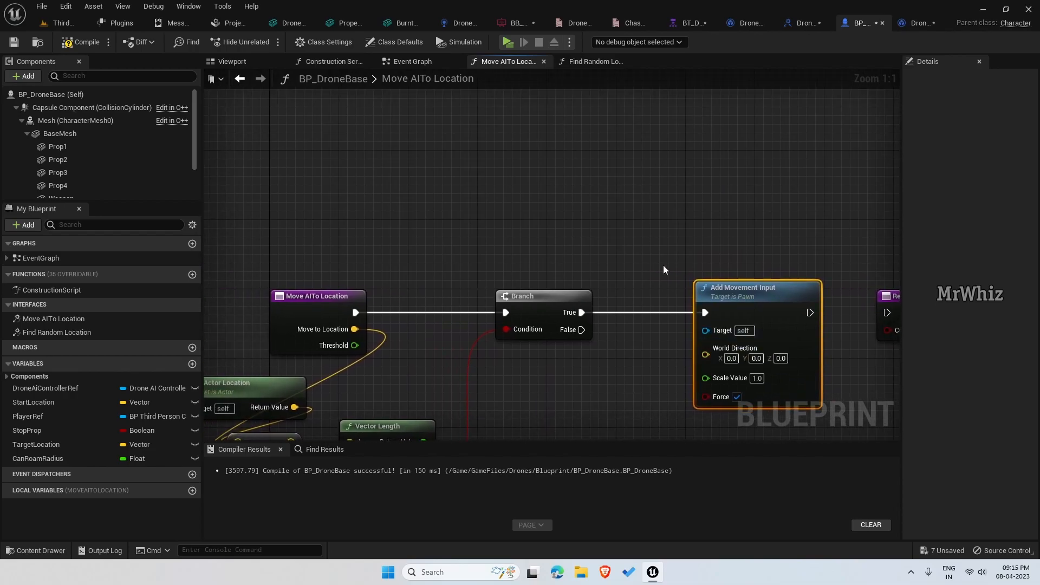
pyautogui.moveTo(355, 312); pyautogui.dragTo(334, 233)
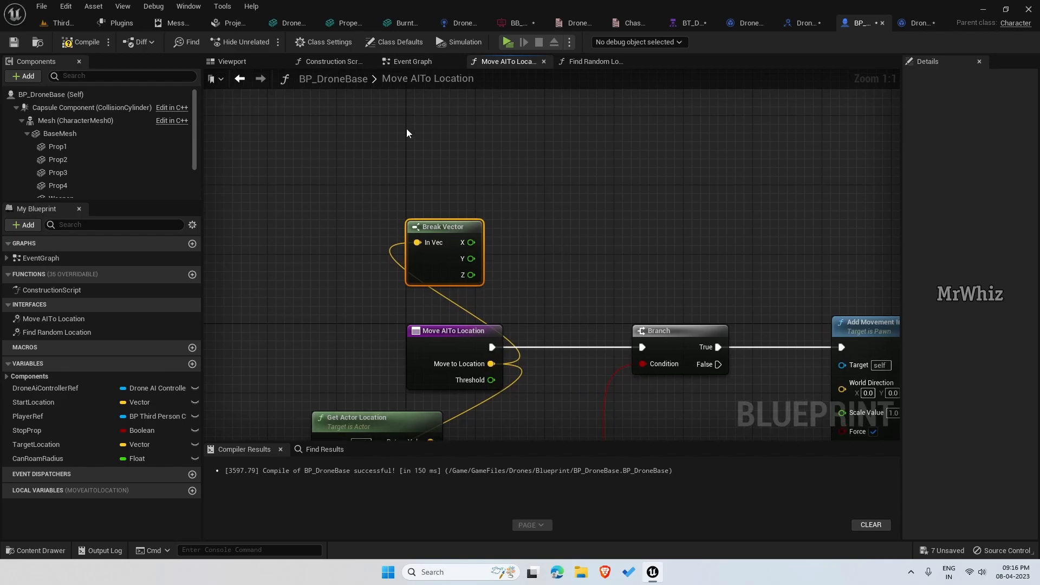
# - Build a Make Vector from target X/Y and actor Z, feeding Find Look at Rotation
pyautogui.write('get acto')
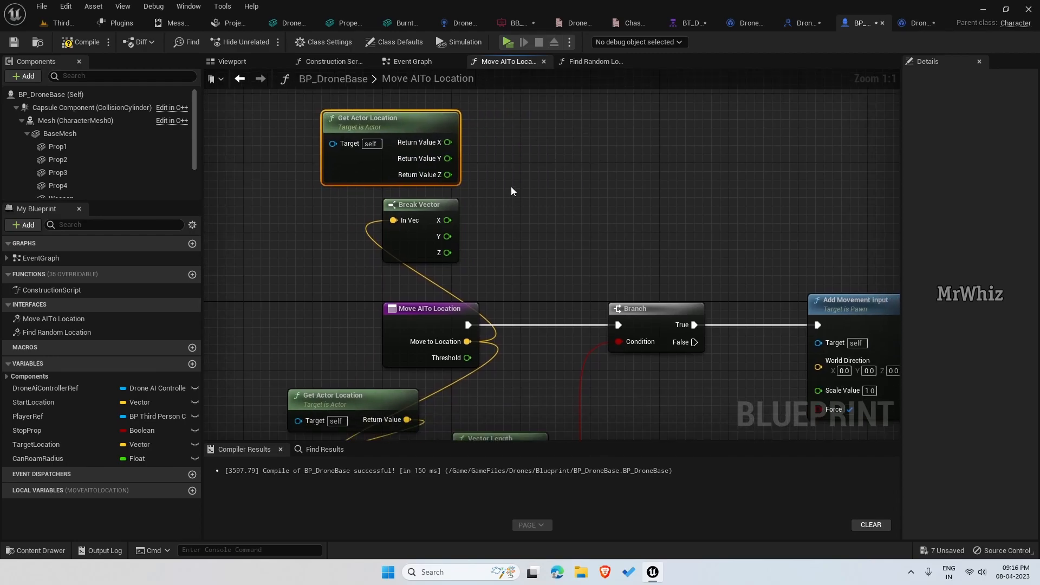
pyautogui.moveTo(447, 142)
pyautogui.write('make ve')
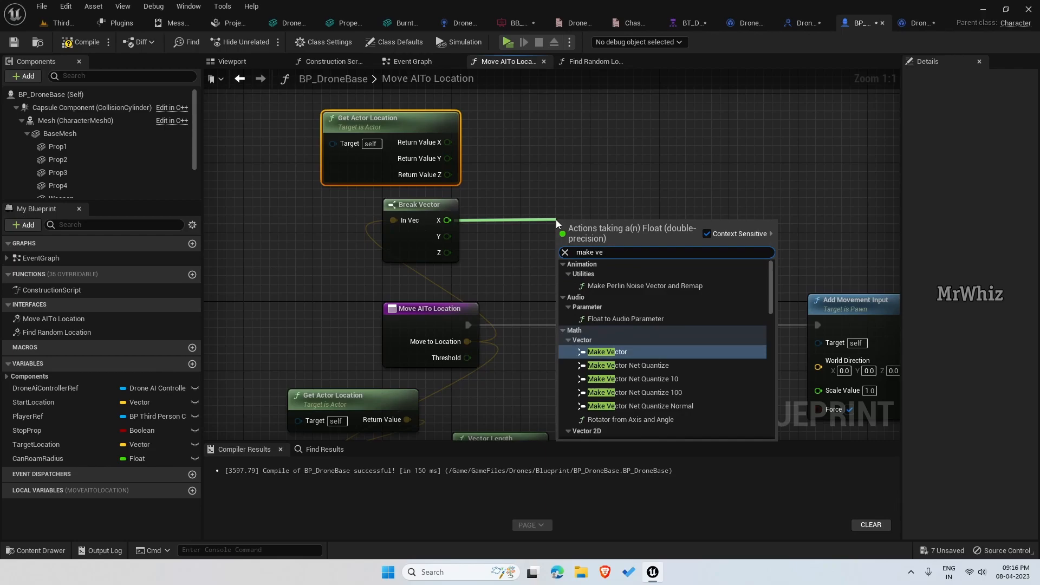
pyautogui.click(606, 352)
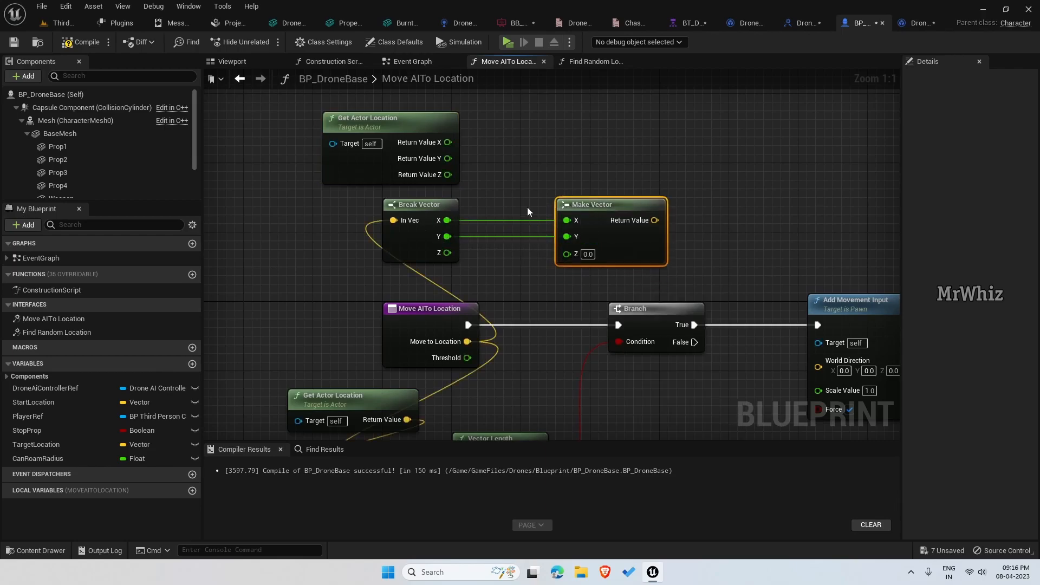
pyautogui.moveTo(449, 174); pyautogui.dragTo(567, 253)
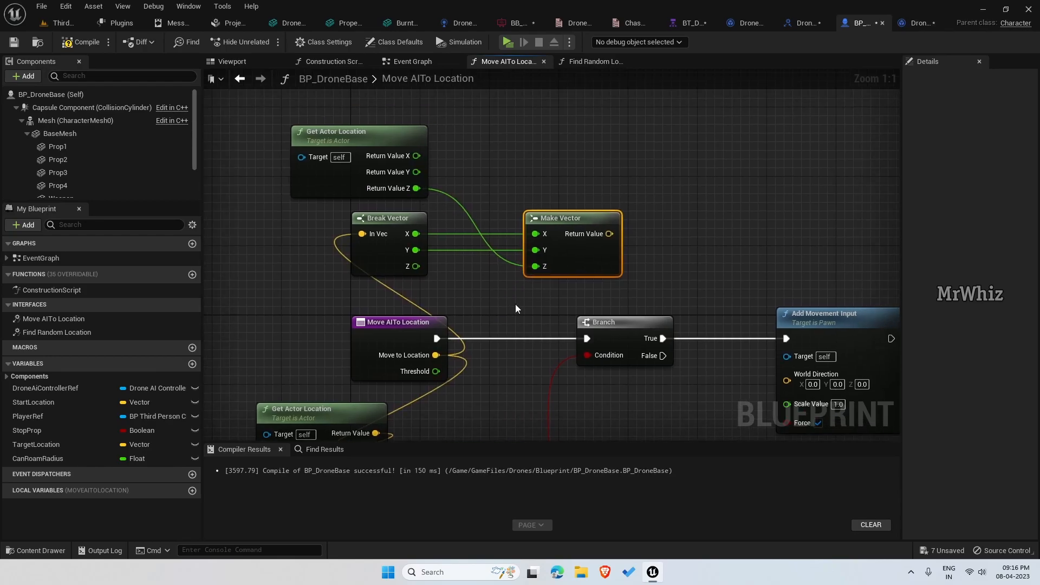
pyautogui.moveTo(671, 187)
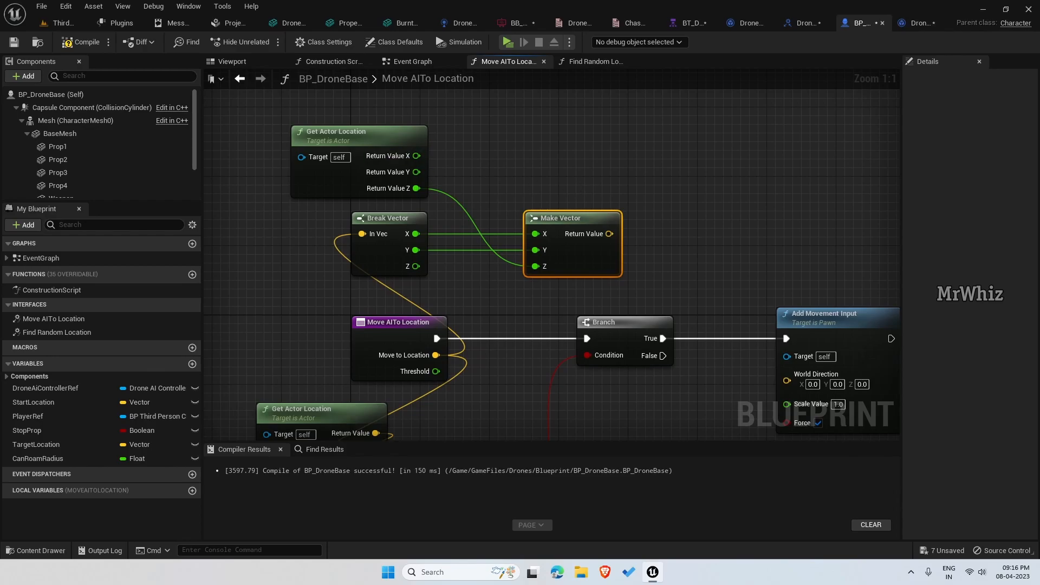
pyautogui.moveTo(691, 205)
pyautogui.write('f')
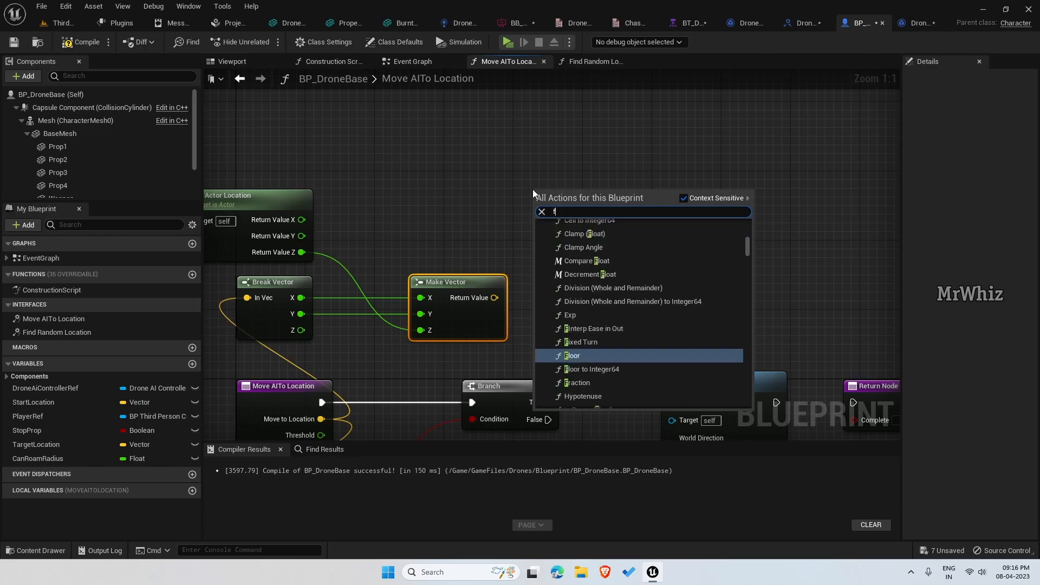
pyautogui.write('ind lo')
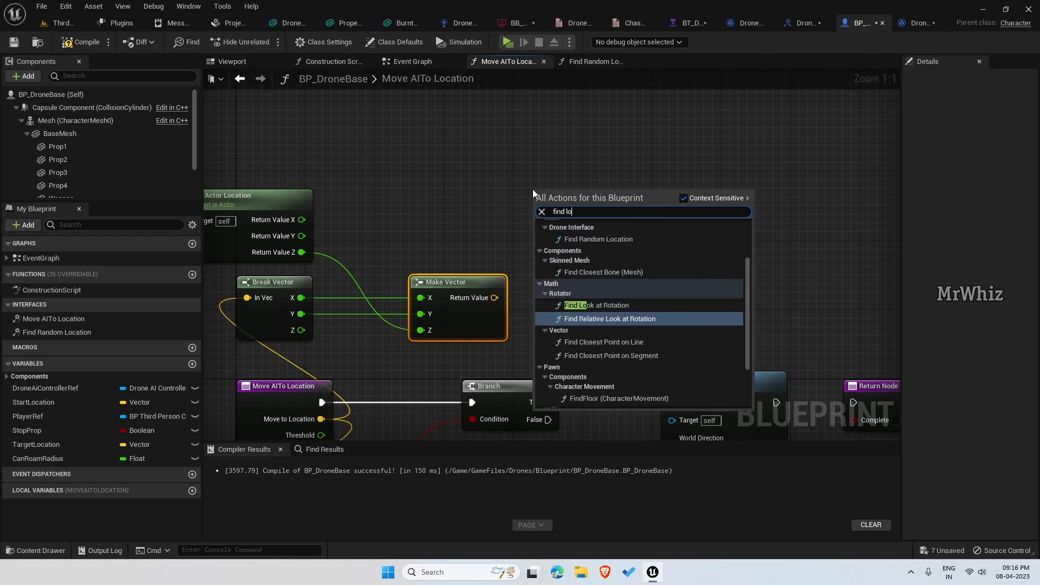
pyautogui.click(597, 305)
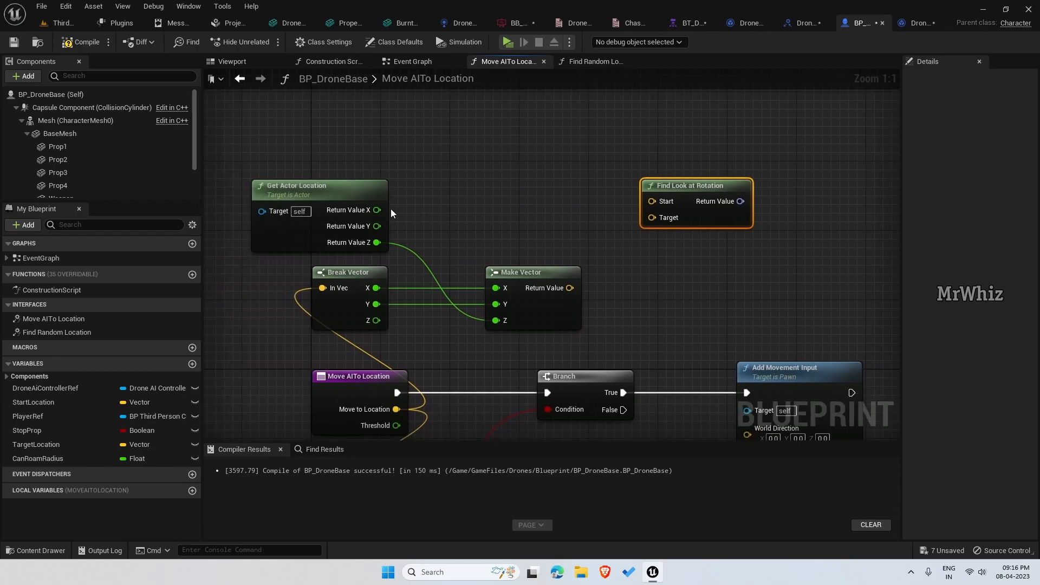
pyautogui.write('get actor')
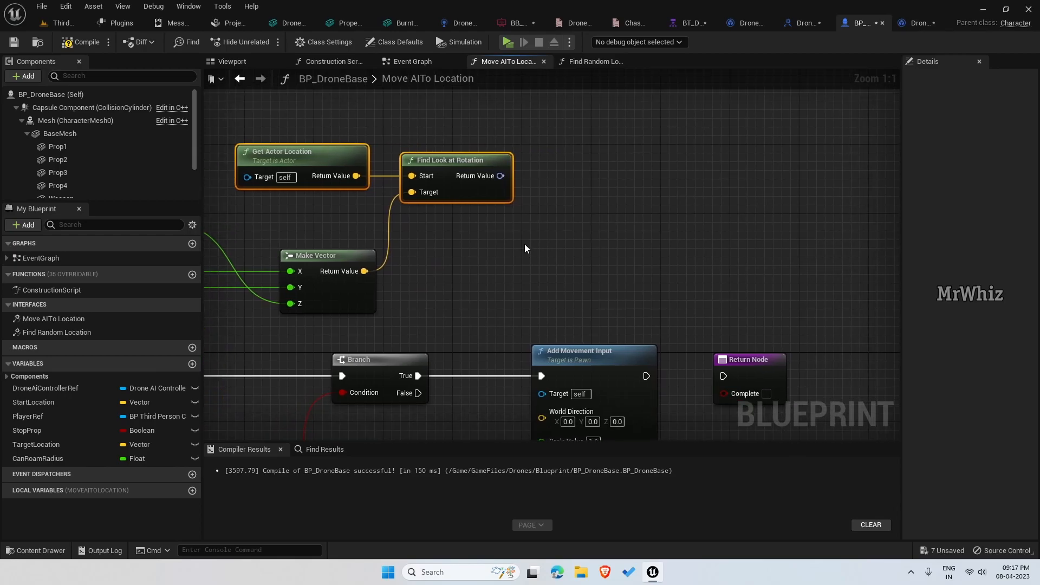
pyautogui.moveTo(497, 188)
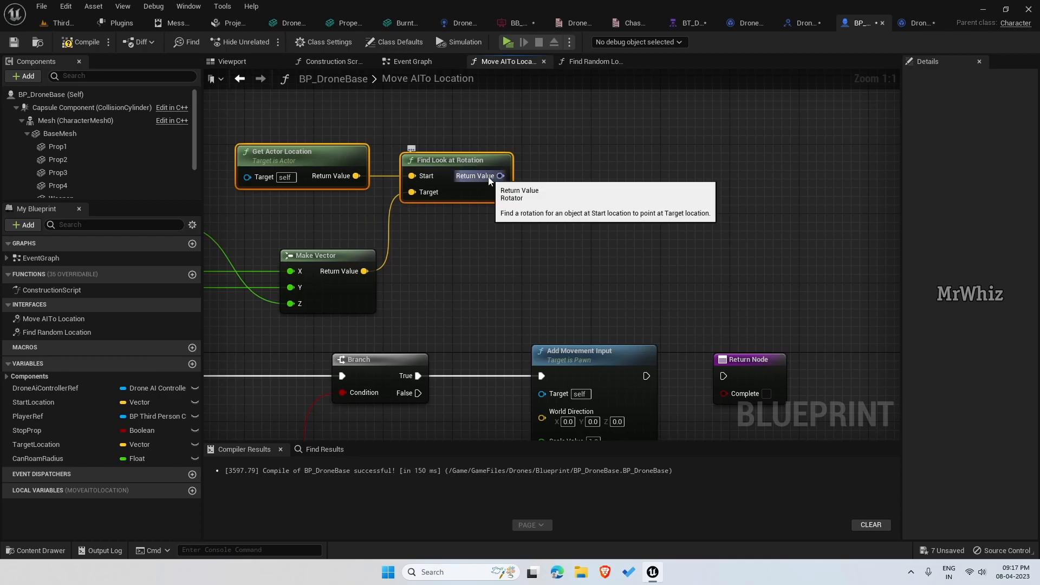
# - Split the look-at rotation and drive World Direction from Yaw via Get Rotation X Vector
pyautogui.rightClick(499, 176)
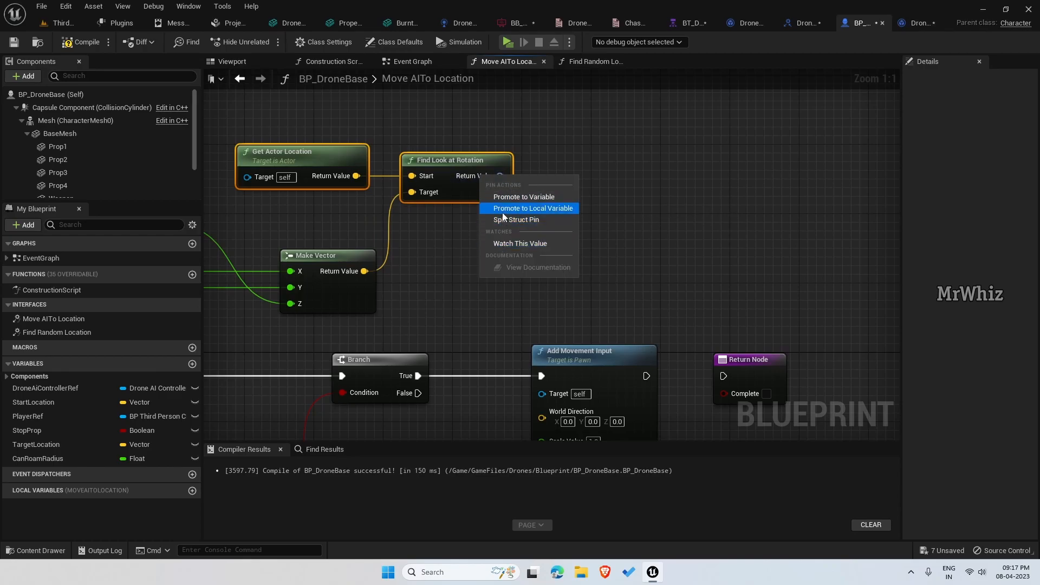
pyautogui.click(516, 219)
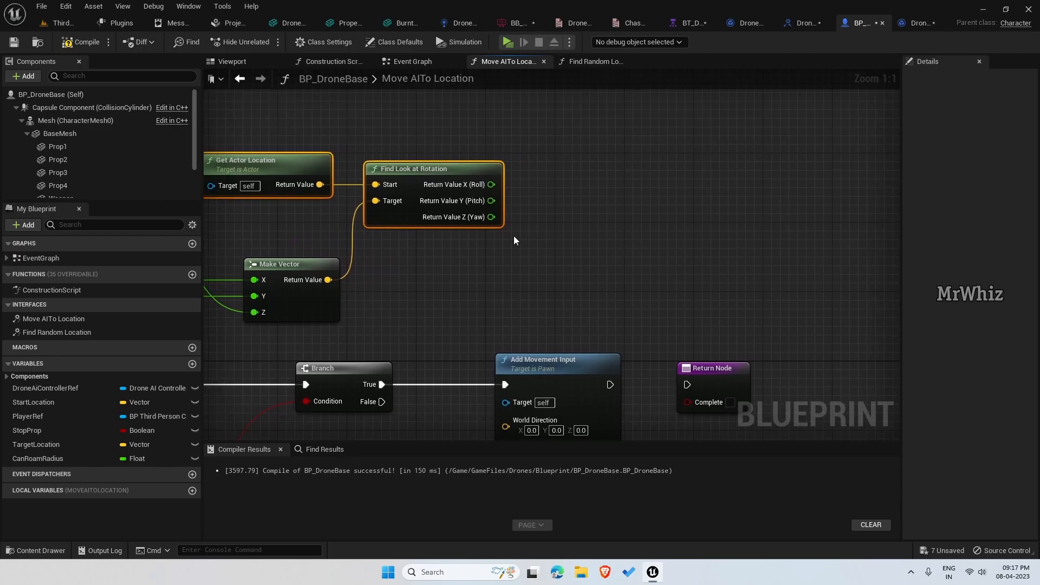
pyautogui.moveTo(497, 218)
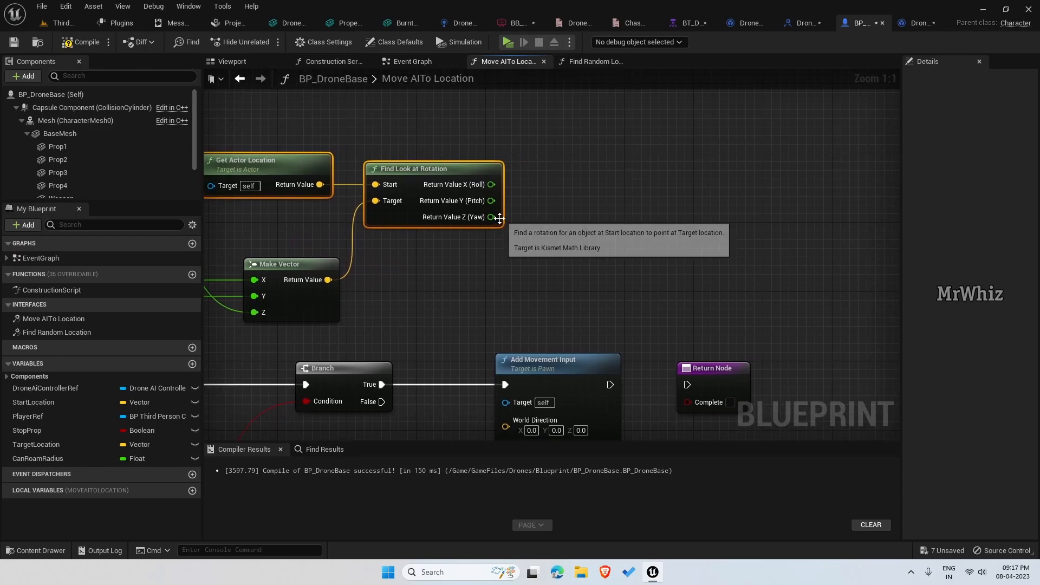
pyautogui.moveTo(493, 216); pyautogui.dragTo(561, 230)
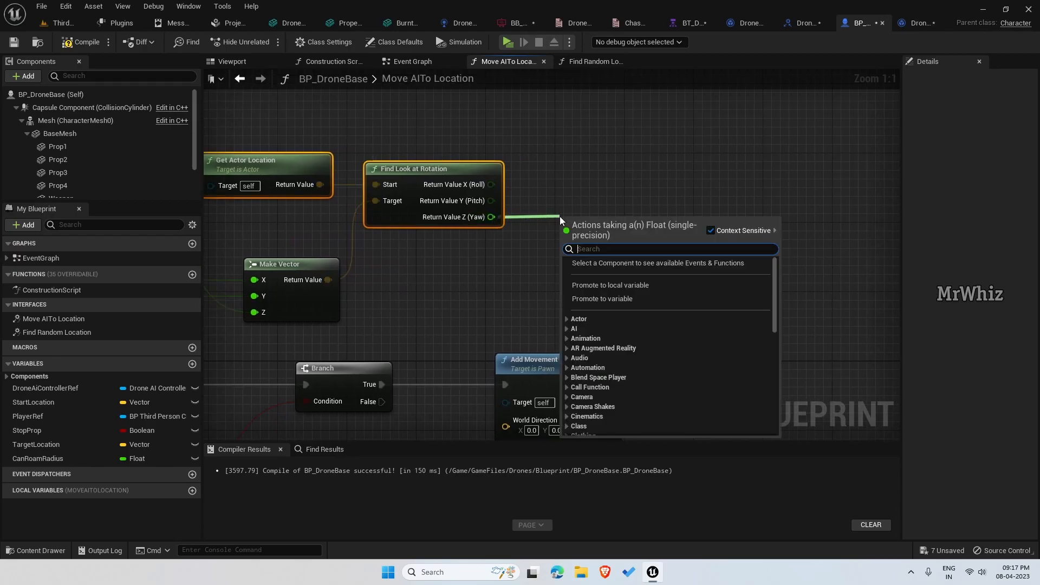
pyautogui.write('get rota')
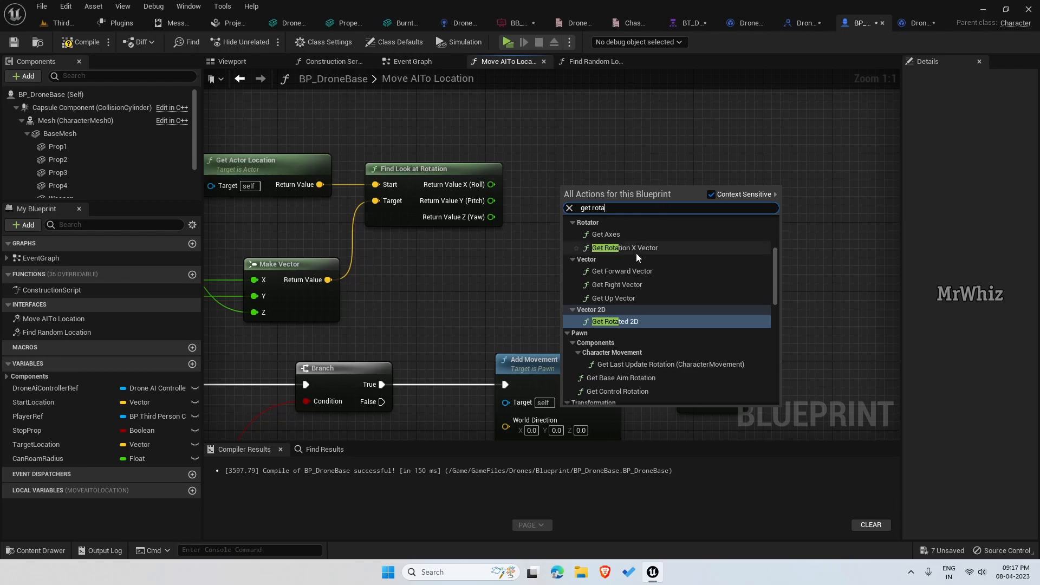
pyautogui.click(625, 248)
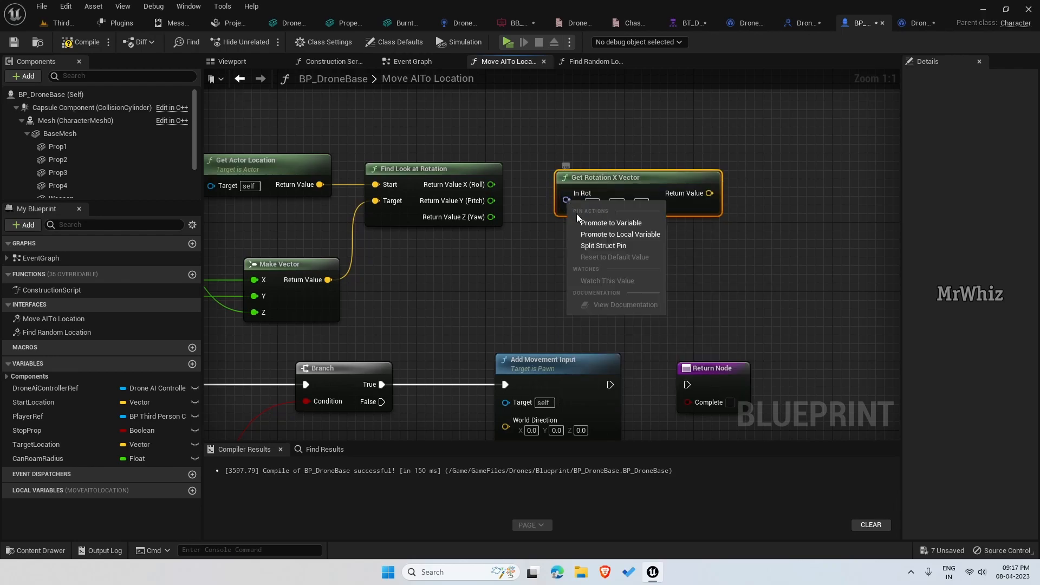
pyautogui.click(603, 246)
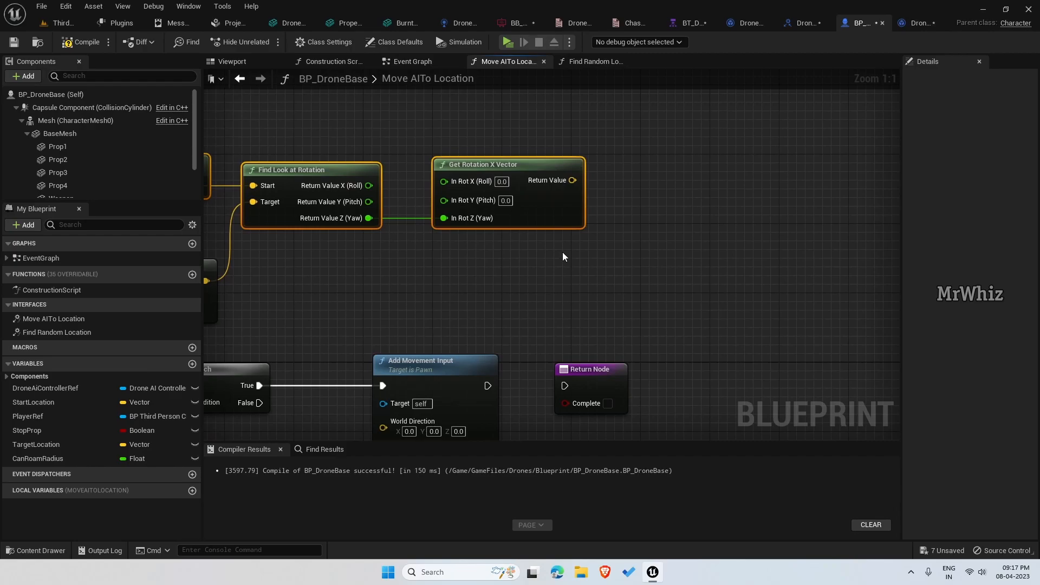
pyautogui.moveTo(572, 180)
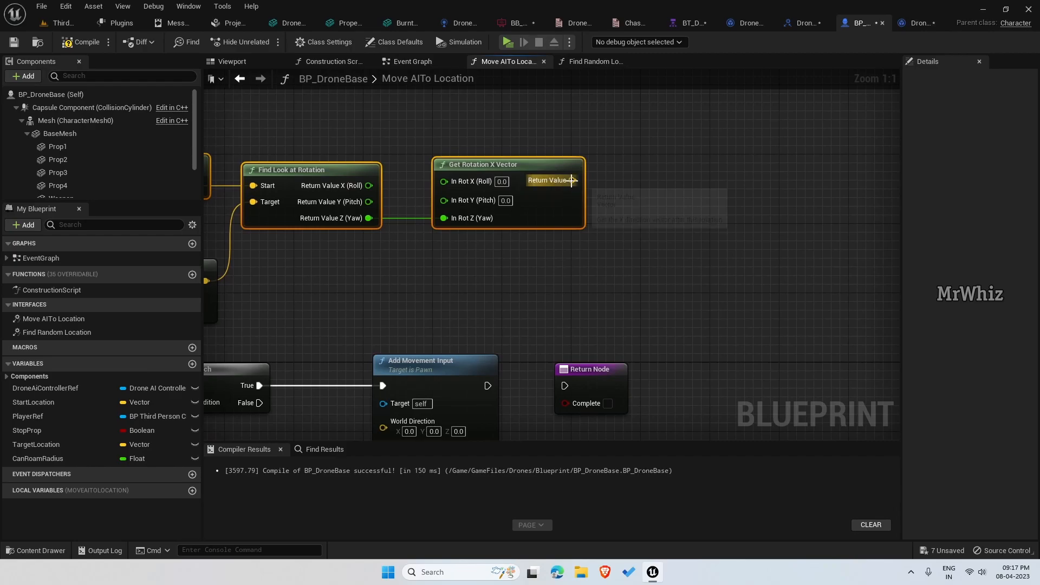
pyautogui.moveTo(574, 180); pyautogui.dragTo(412, 422)
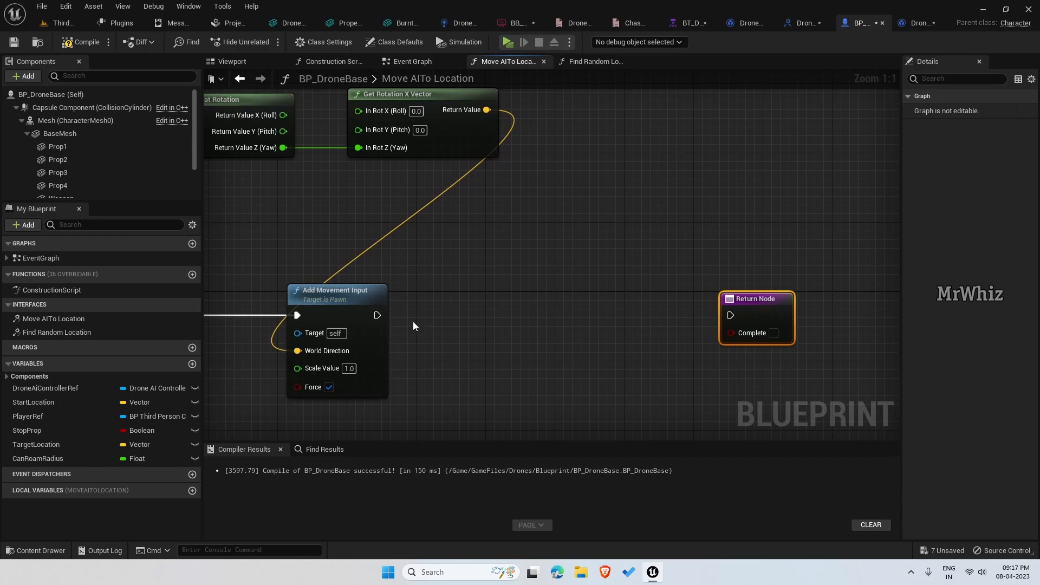
# - Add Set Actor Rotation after movement, lerping actor rotation toward look-at yaw with Shortest Path
pyautogui.moveTo(376, 315); pyautogui.dragTo(524, 321)
pyautogui.write('set actor roat')
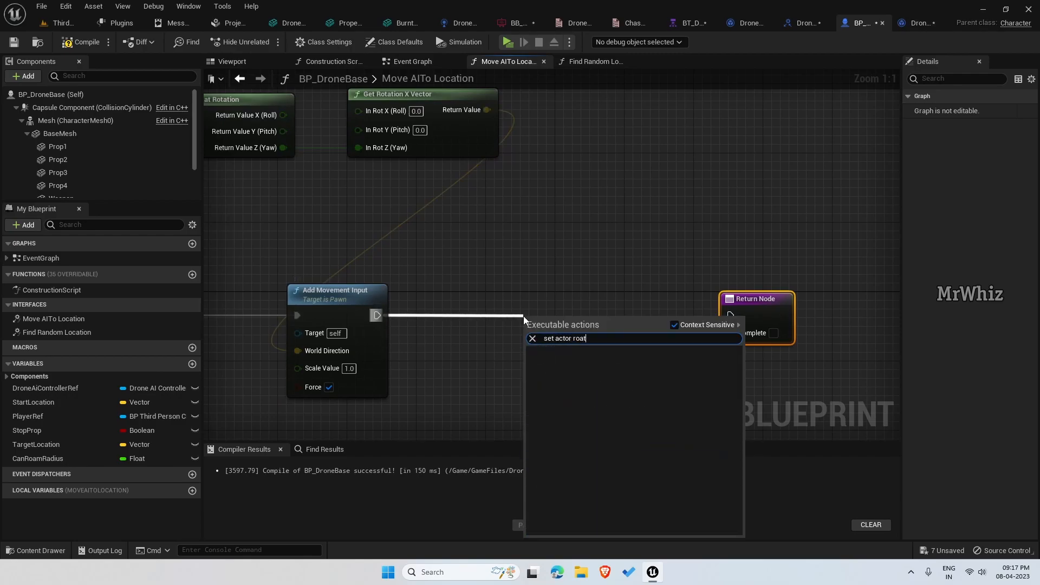
pyautogui.click(564, 338)
pyautogui.write('get actor rot')
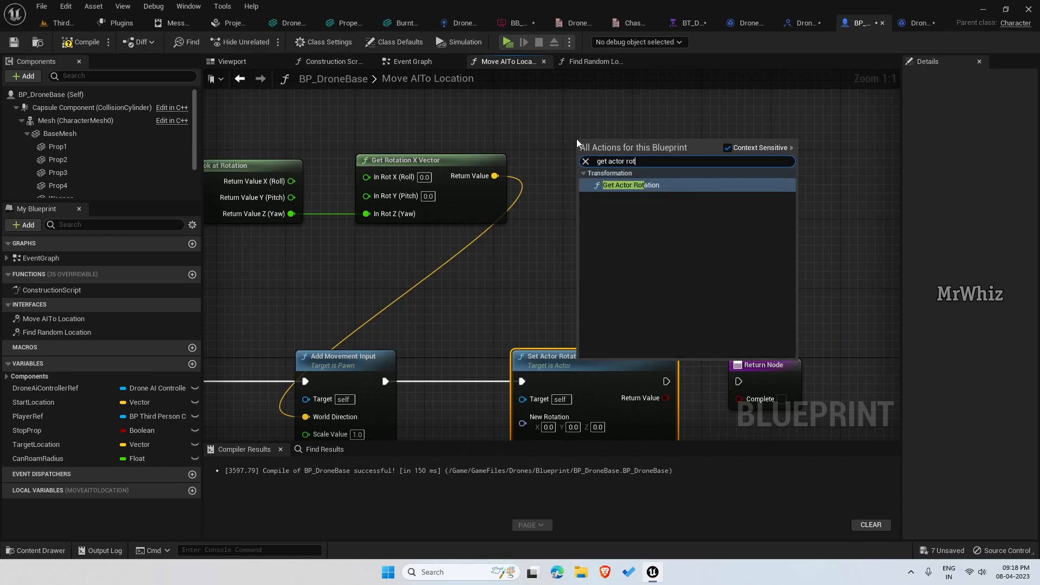
pyautogui.click(630, 185)
pyautogui.write('ler')
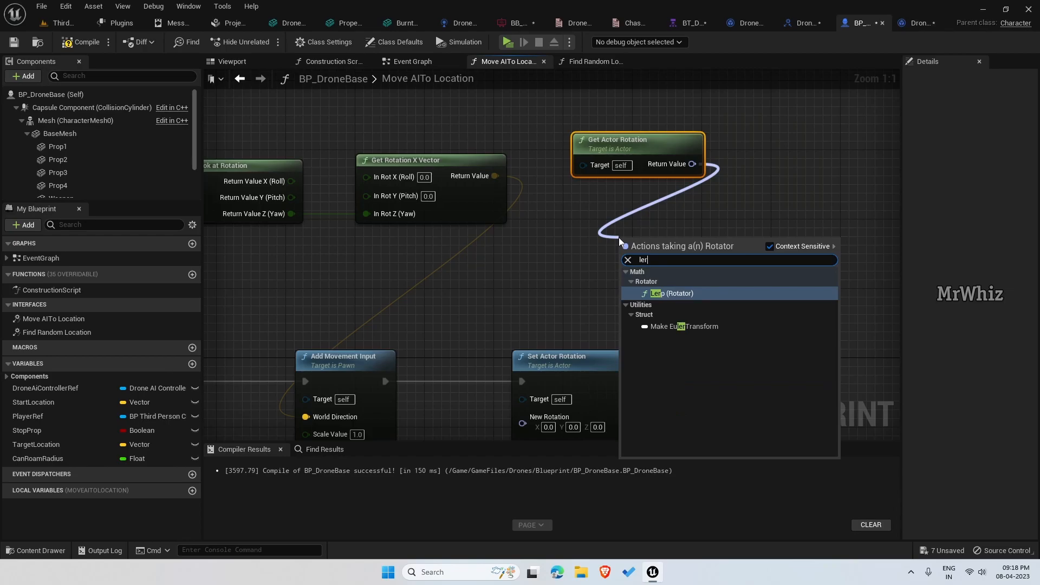
pyautogui.click(671, 293)
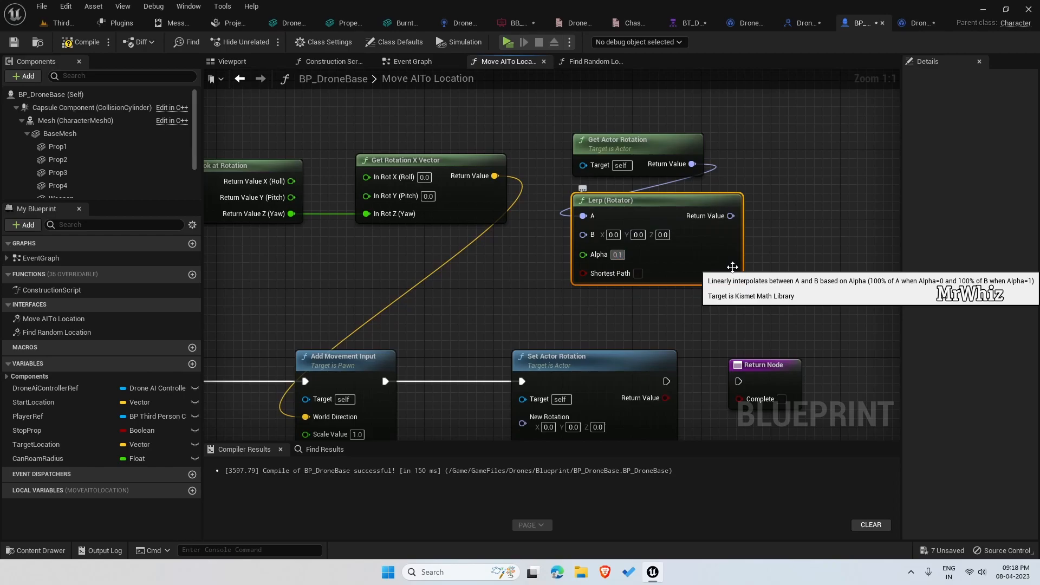
pyautogui.click(638, 274)
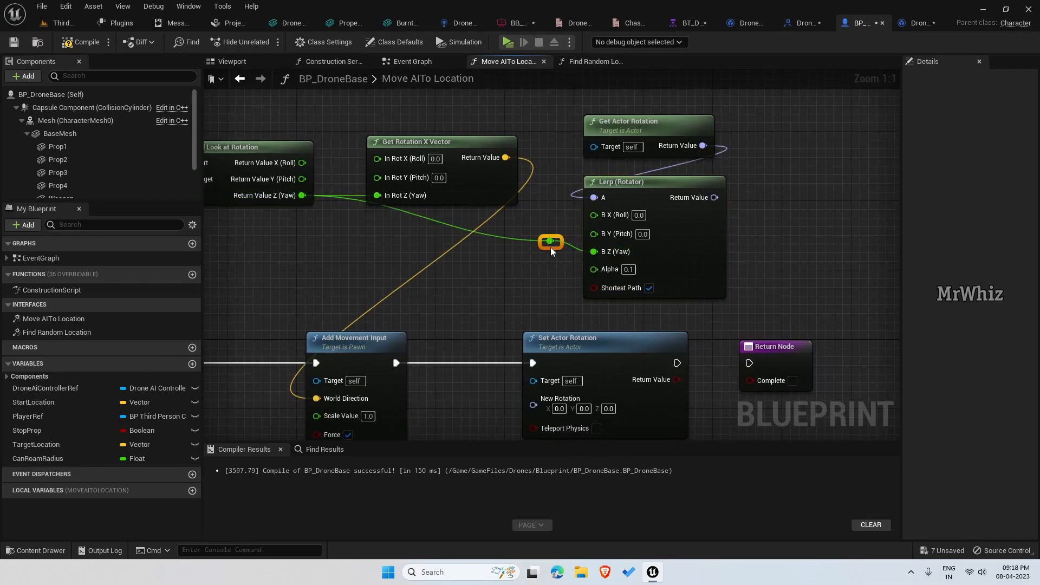
pyautogui.moveTo(551, 241); pyautogui.dragTo(343, 251)
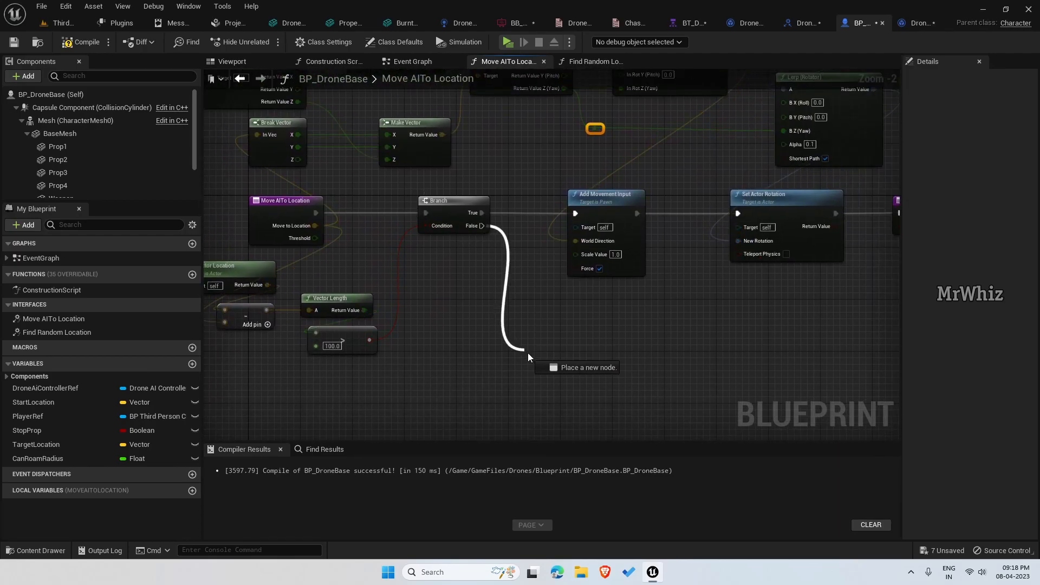
# - Add a Return Node with Complete ticked on the Branch's False path
pyautogui.click(524, 363)
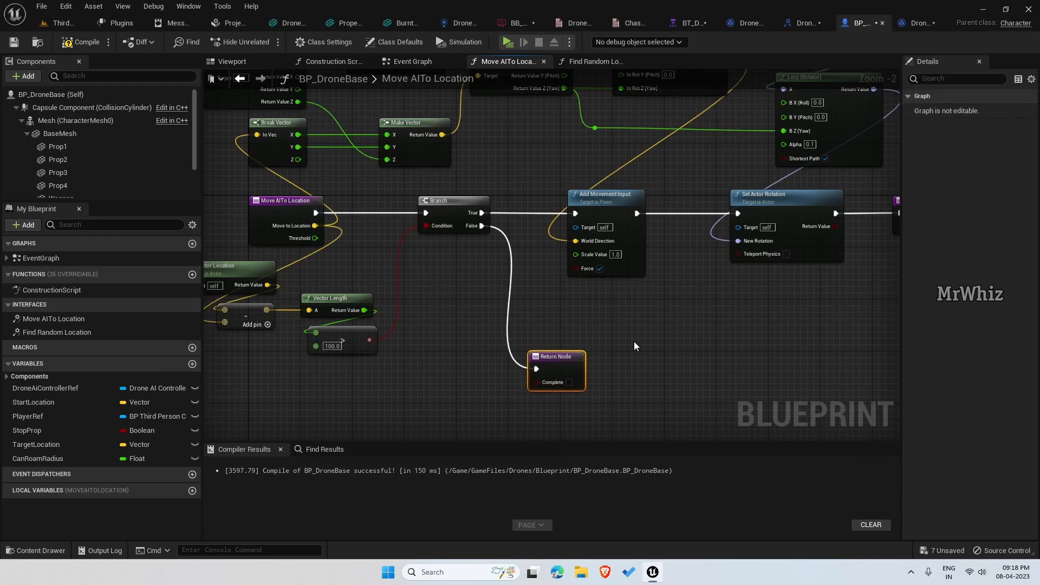
pyautogui.scroll(-3)
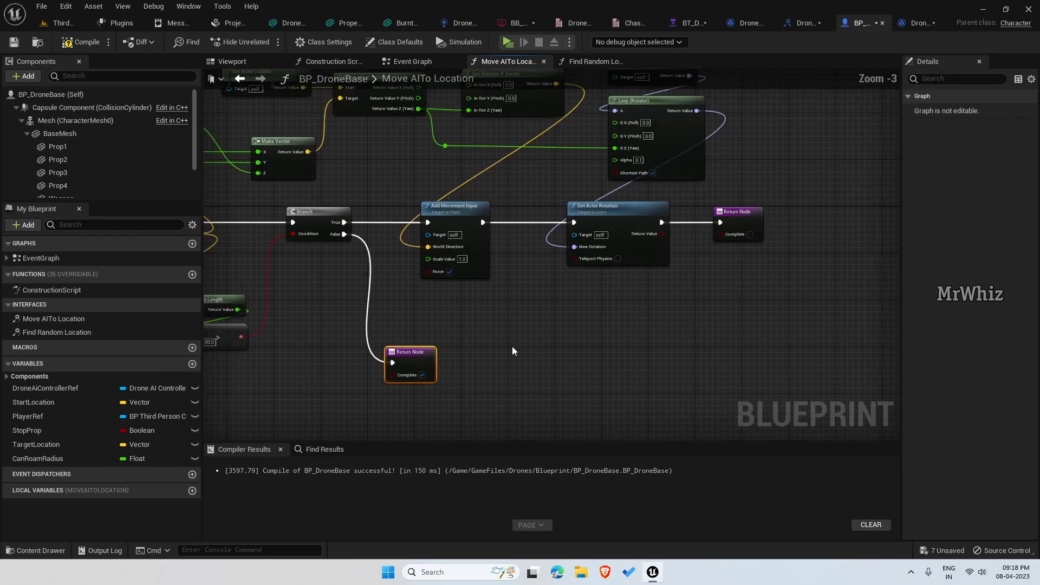
pyautogui.scroll(-3)
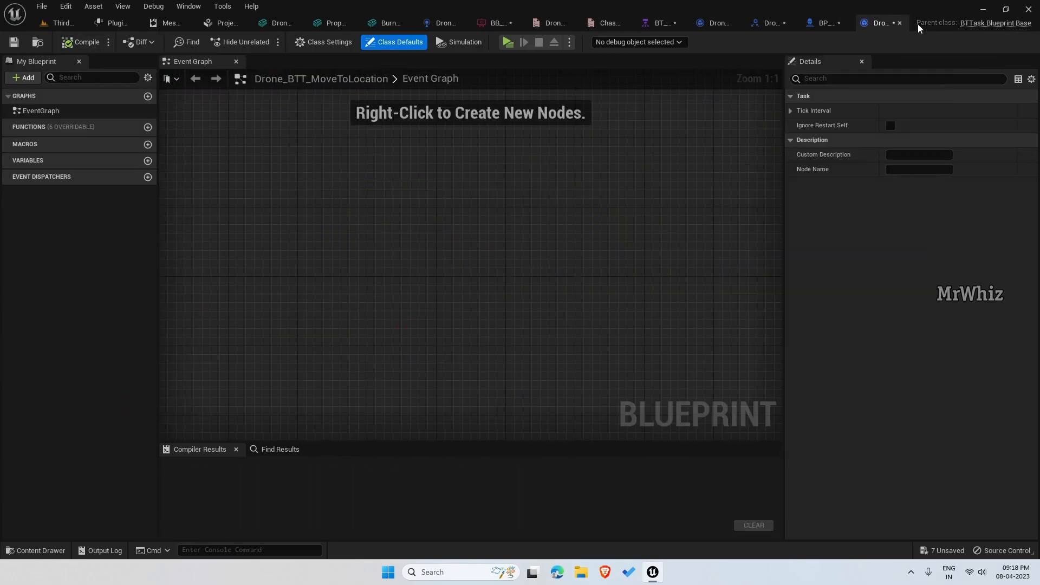
pyautogui.moveTo(611, 263)
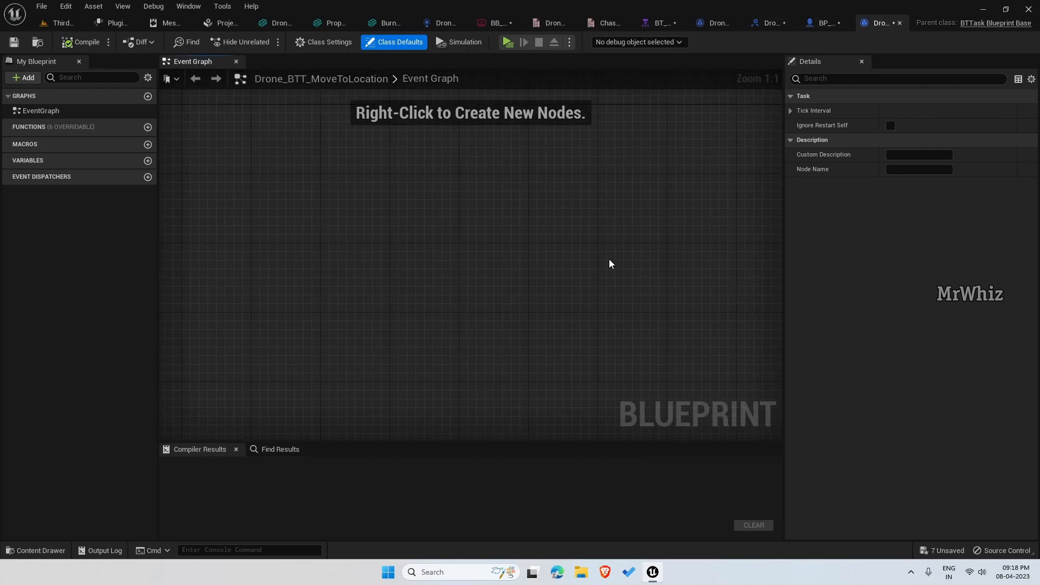
pyautogui.moveTo(209, 260)
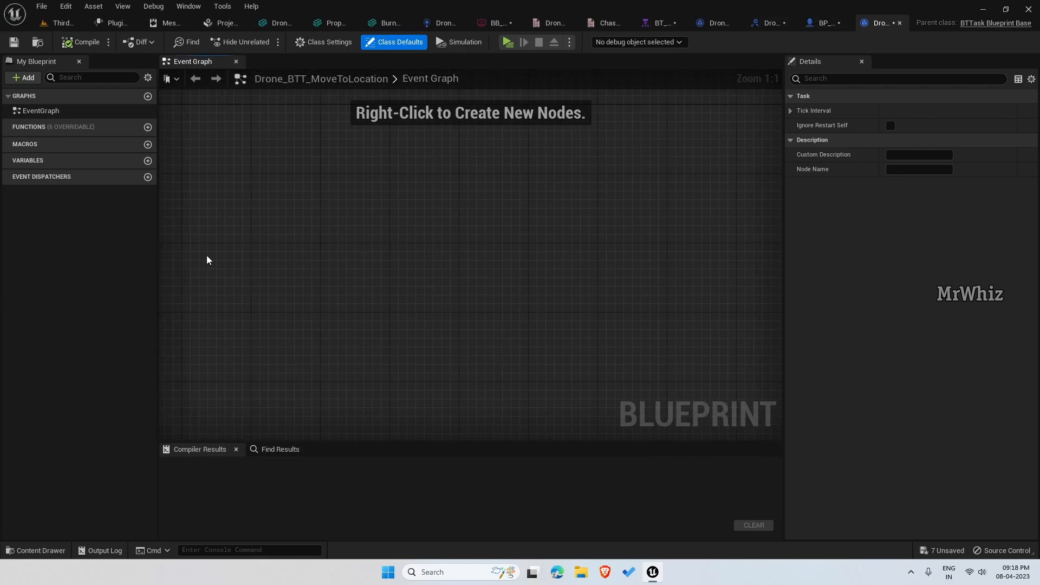
# - Add Event Receive Execute AI and call Move AITo Location on its Controlled Pawn
pyautogui.write('execute')
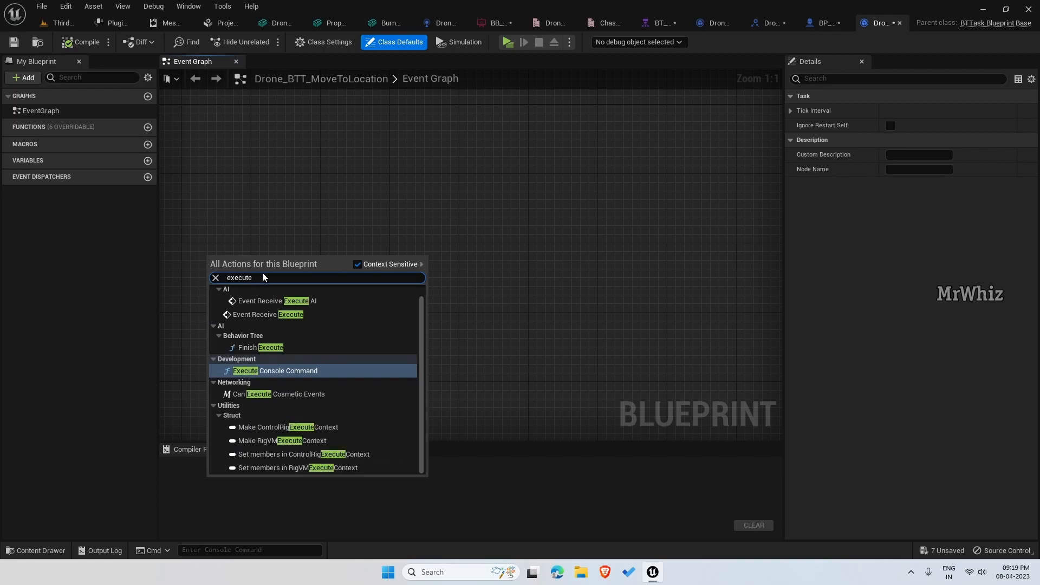
pyautogui.click(274, 300)
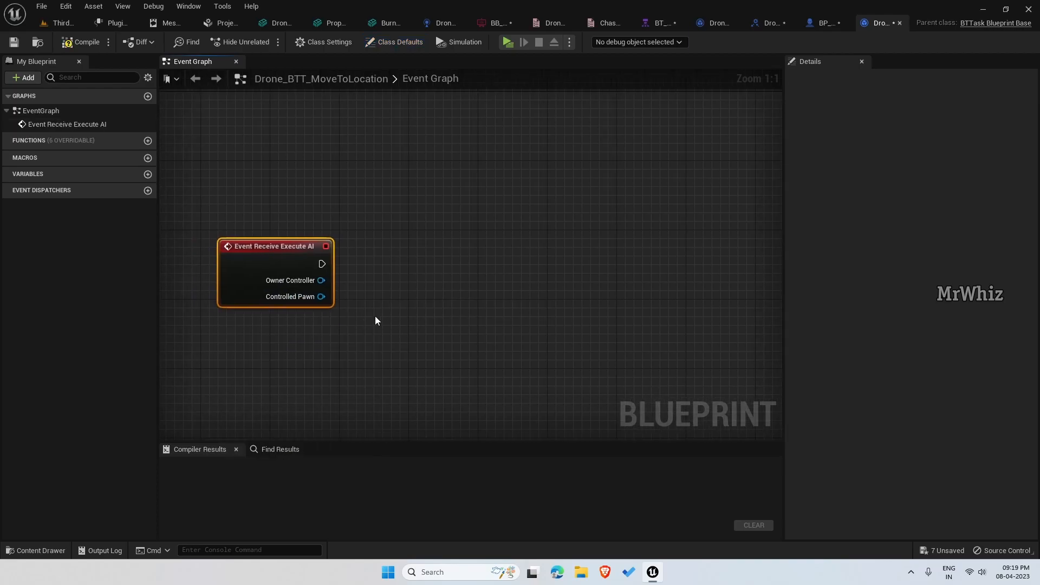
pyautogui.moveTo(322, 296); pyautogui.dragTo(401, 279)
pyautogui.write('move ai to')
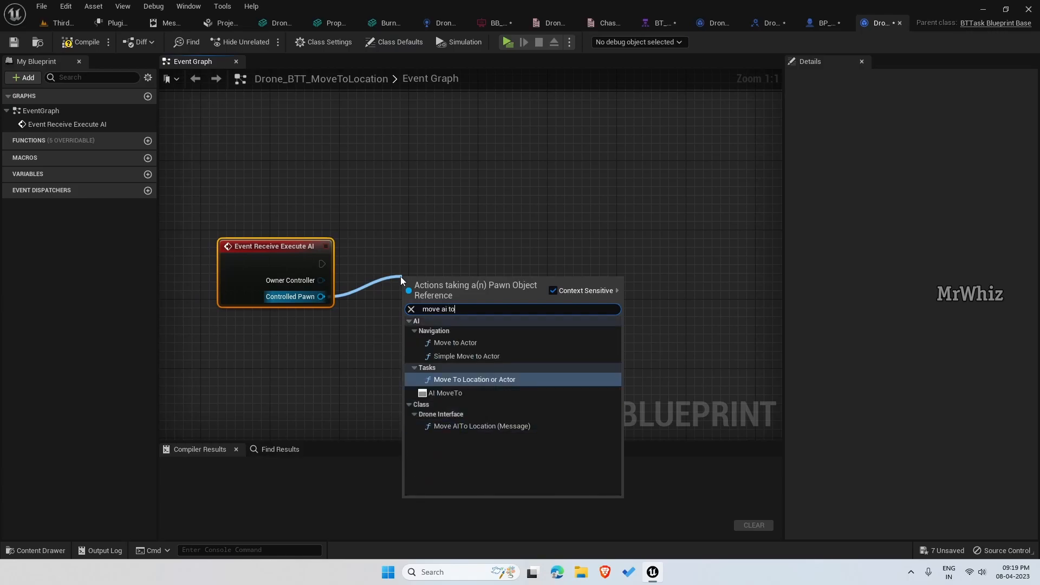
pyautogui.click(483, 426)
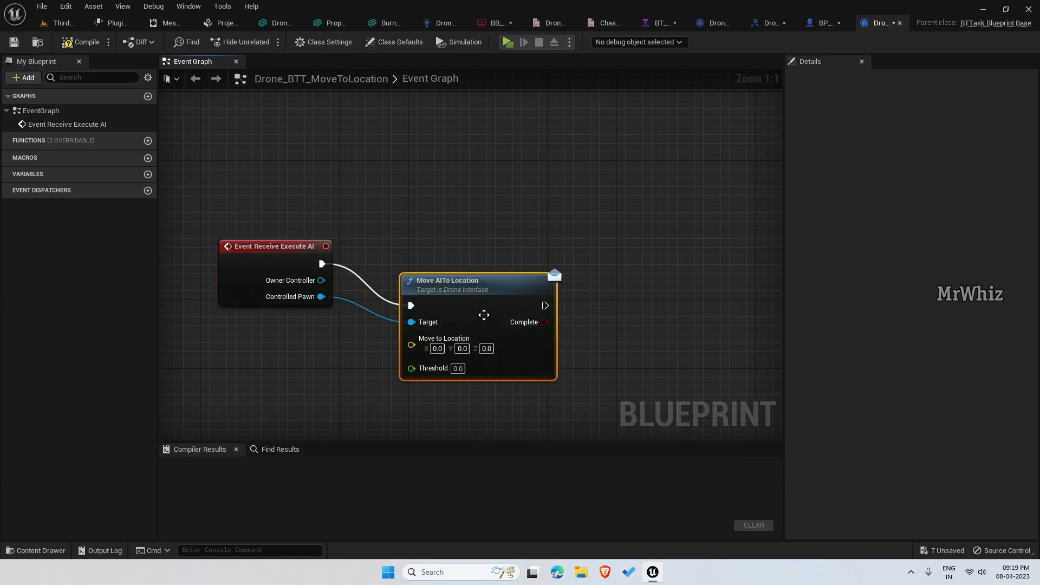
pyautogui.moveTo(484, 314); pyautogui.dragTo(507, 243)
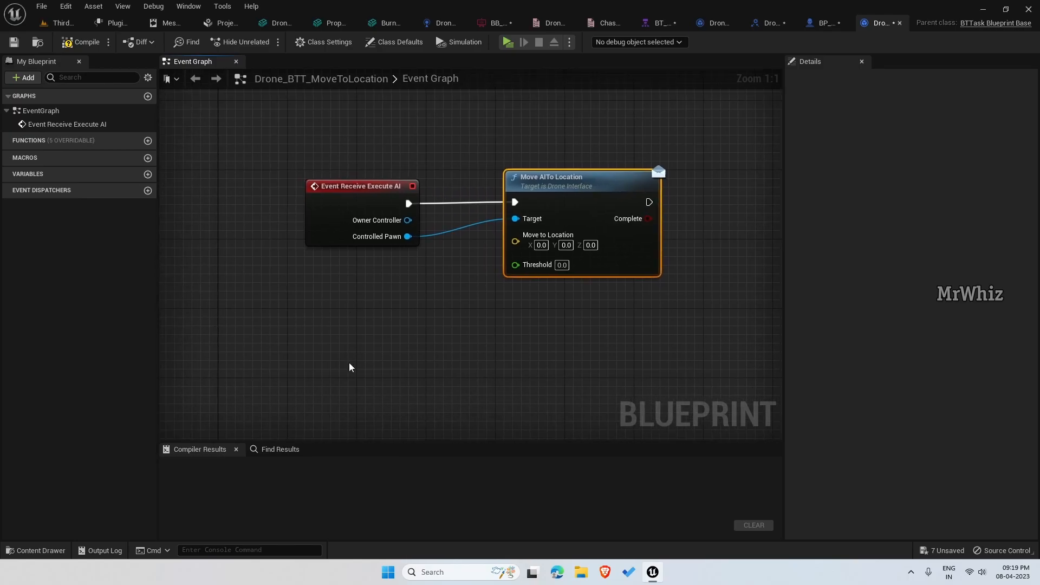
pyautogui.moveTo(147, 174)
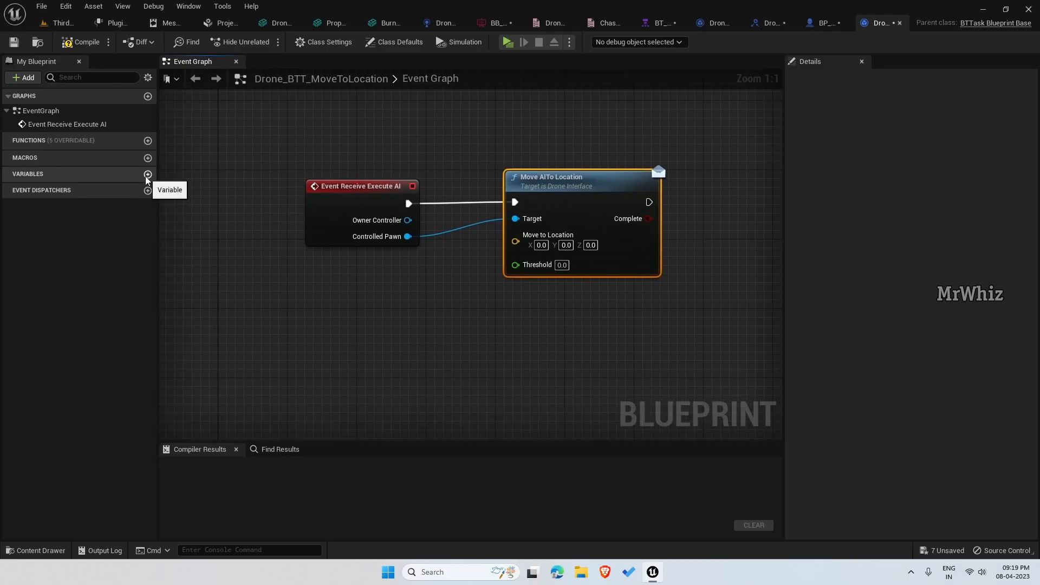
# - Create the MoveToLocation Blackboard Key Selector variable and add a second variable named IsMoving
pyautogui.click(147, 173)
pyautogui.write('MoveToL')
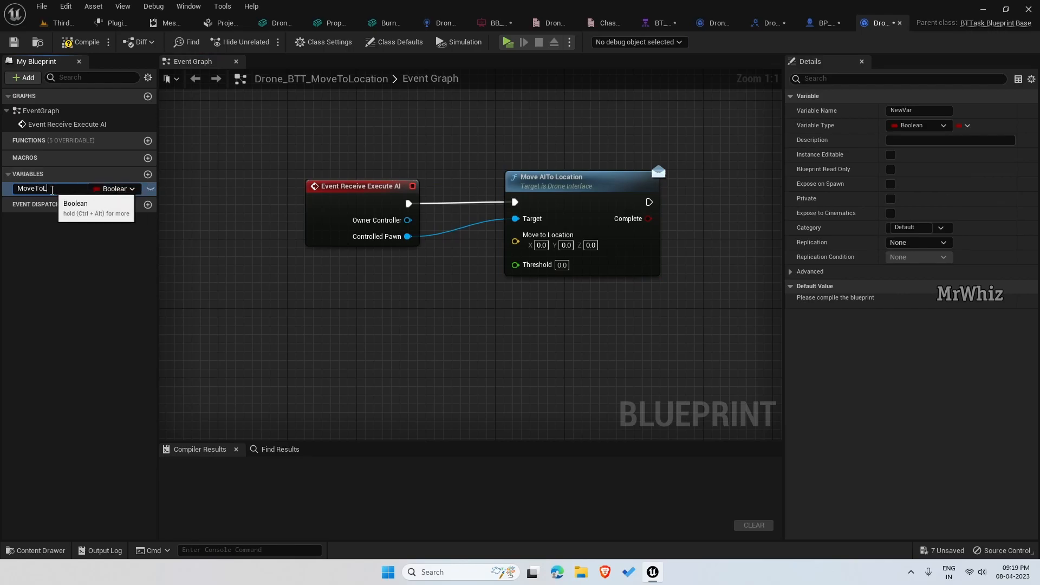
pyautogui.press('Enter')
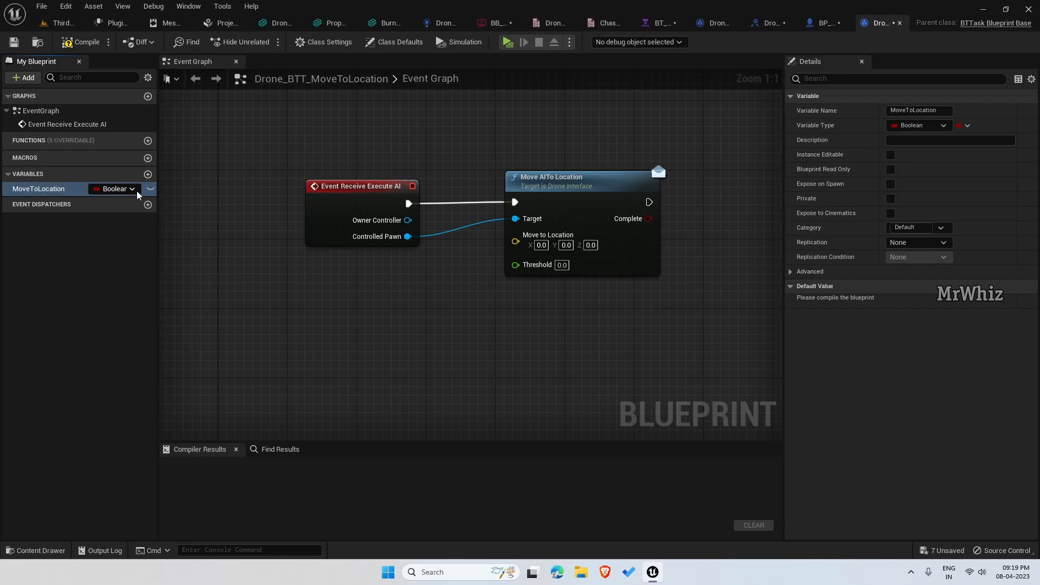
pyautogui.click(131, 189)
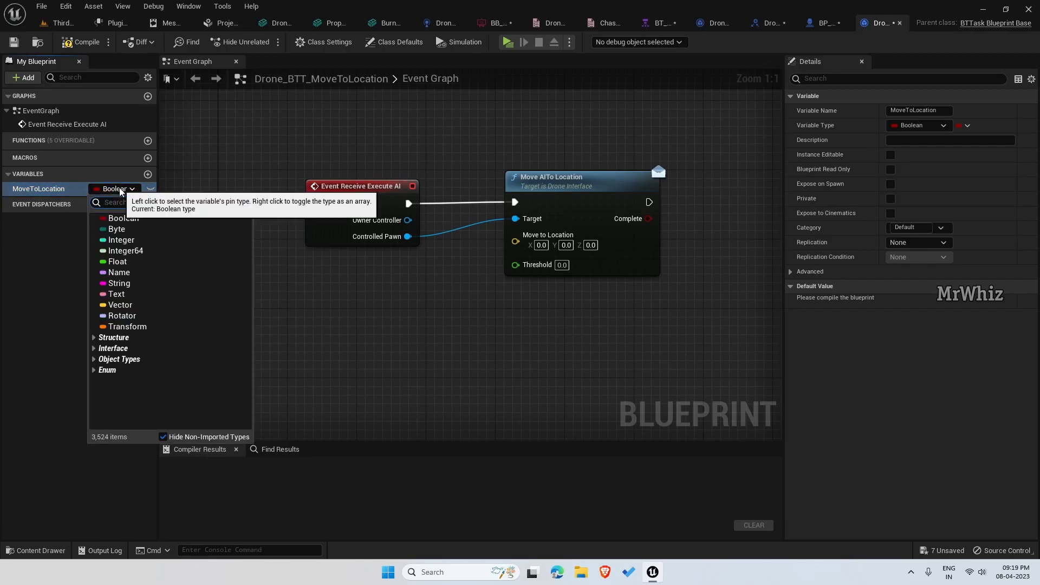
pyautogui.write('blackboard')
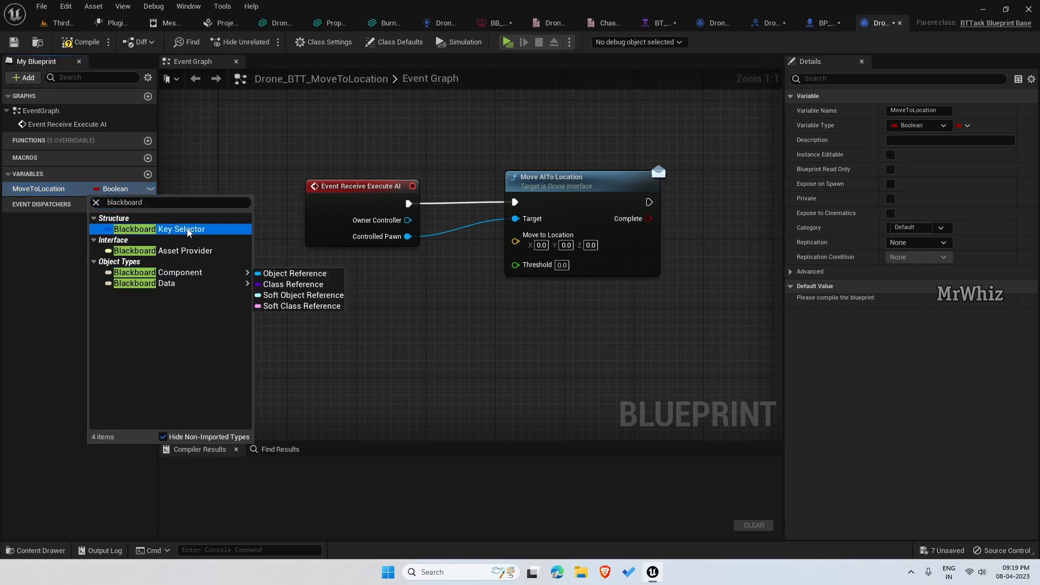
pyautogui.click(180, 228)
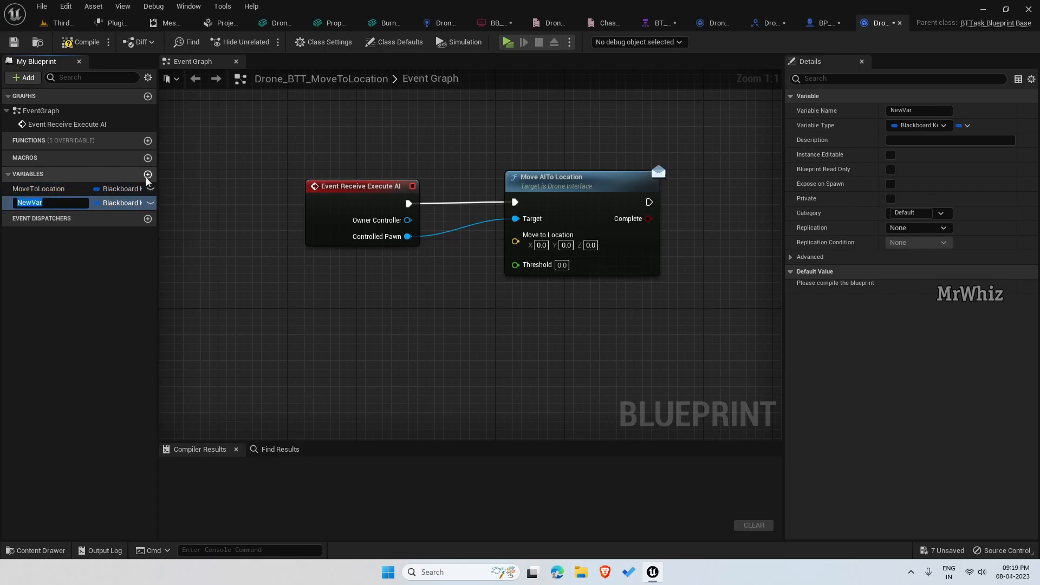
pyautogui.write('IsMov')
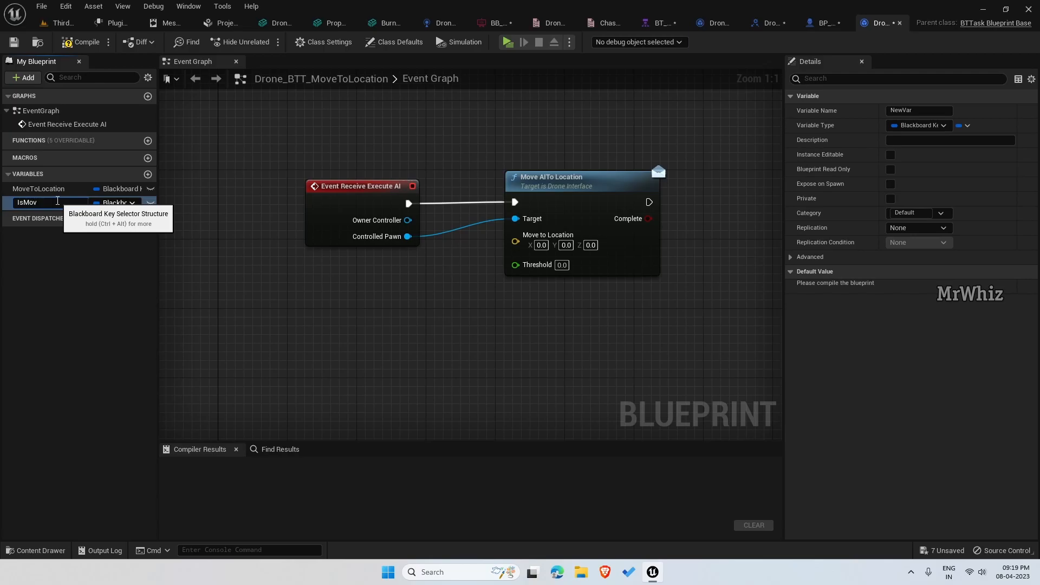
pyautogui.write('ing')
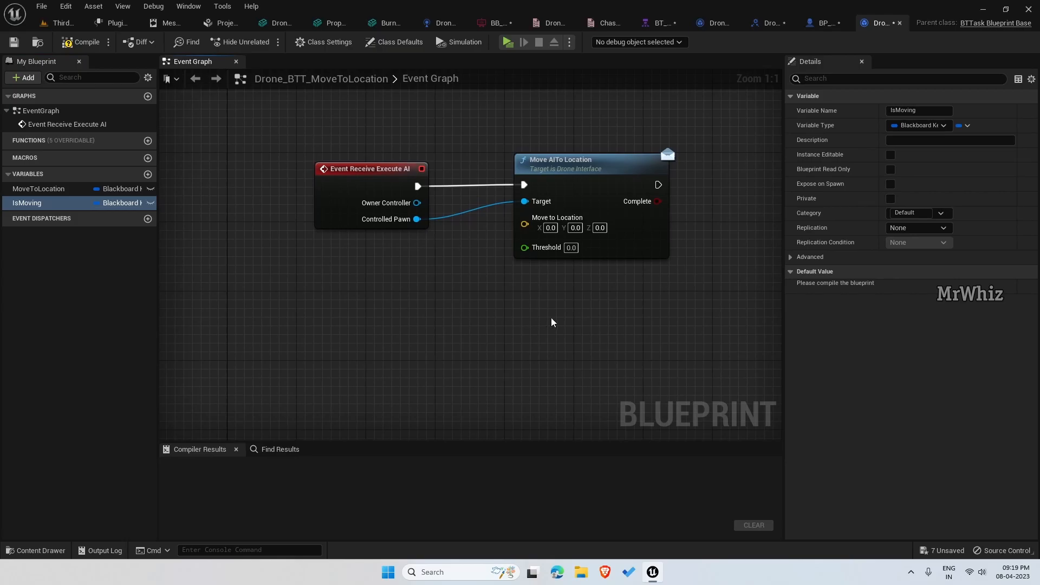
# - Place a MoveToLocation getter and read it through Get Blackboard Value as Vector into Move AITo Location
pyautogui.moveTo(38, 188); pyautogui.dragTo(298, 343)
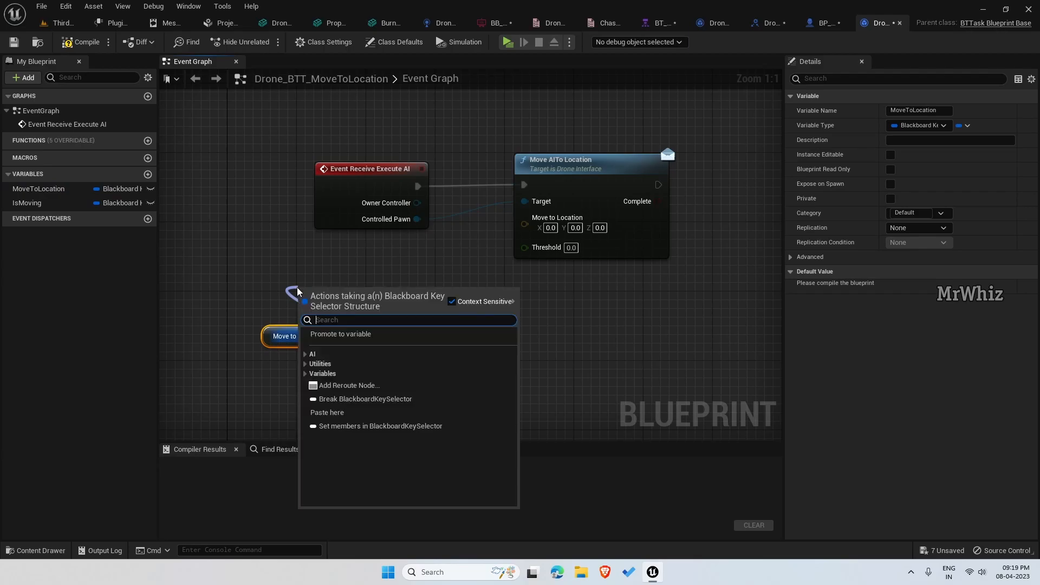
pyautogui.write('get blackboar')
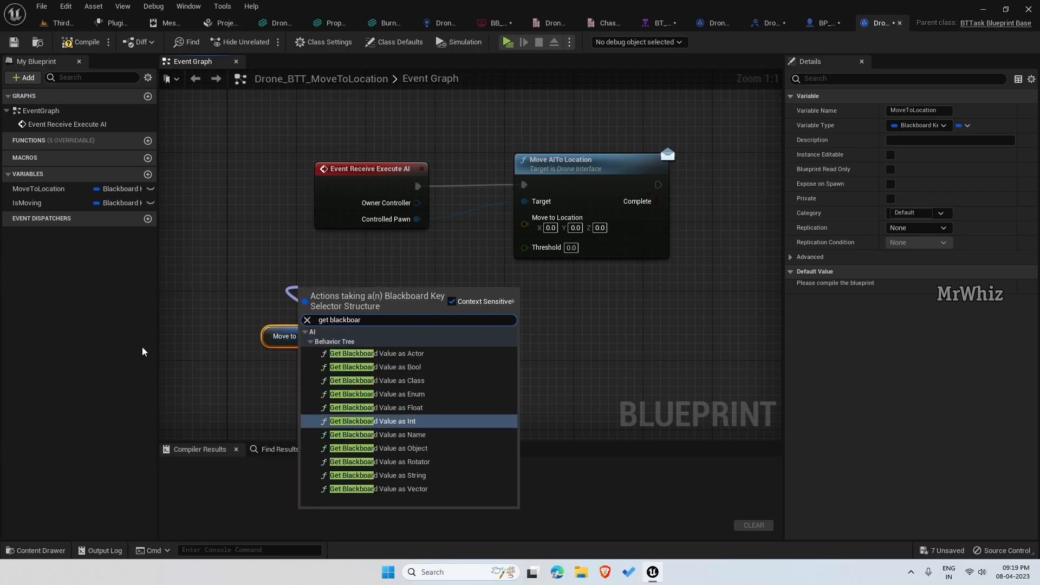
pyautogui.click(379, 488)
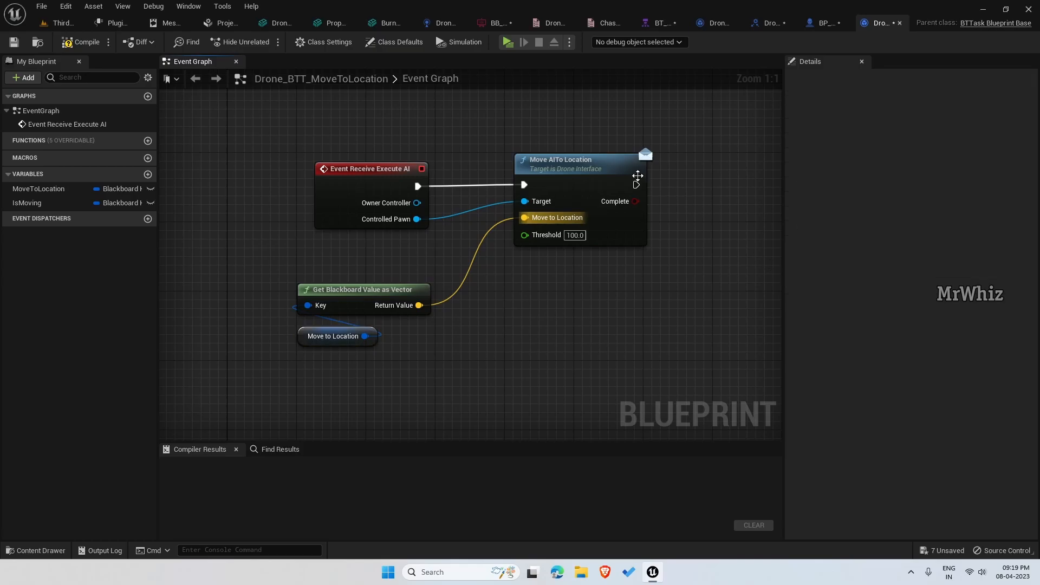
pyautogui.click(574, 159)
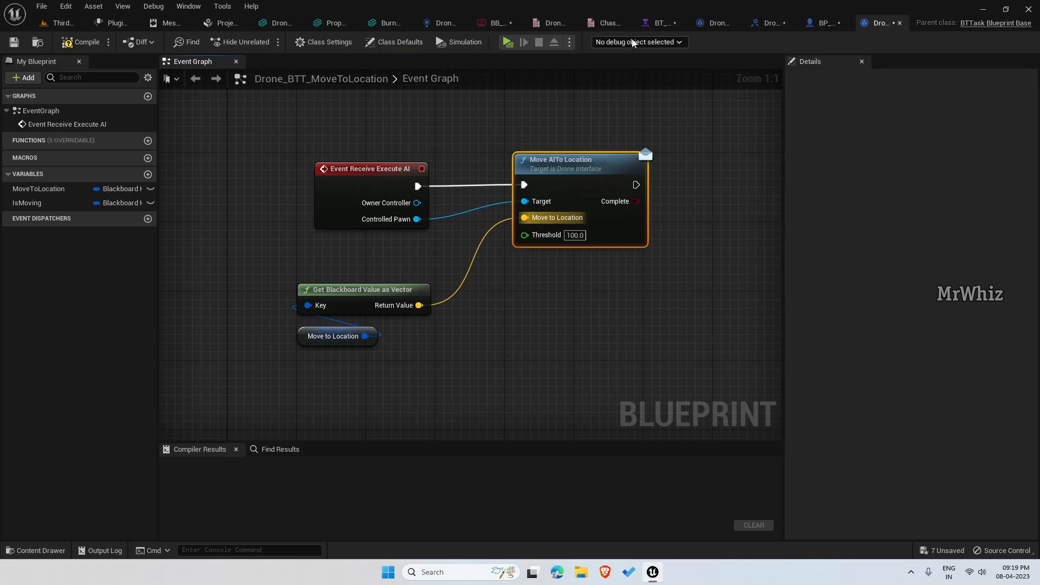
pyautogui.moveTo(769, 23)
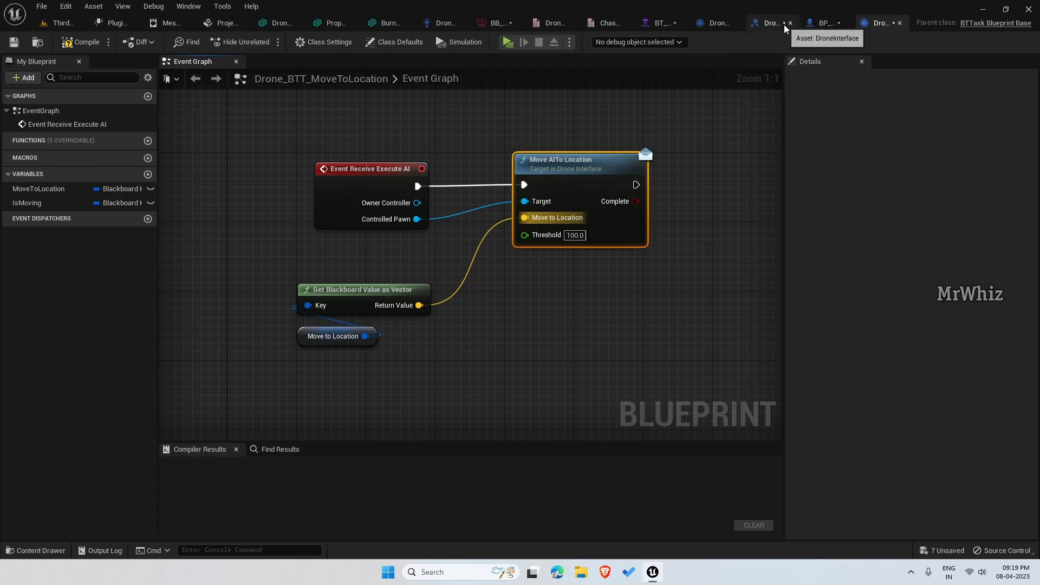
pyautogui.click(823, 22)
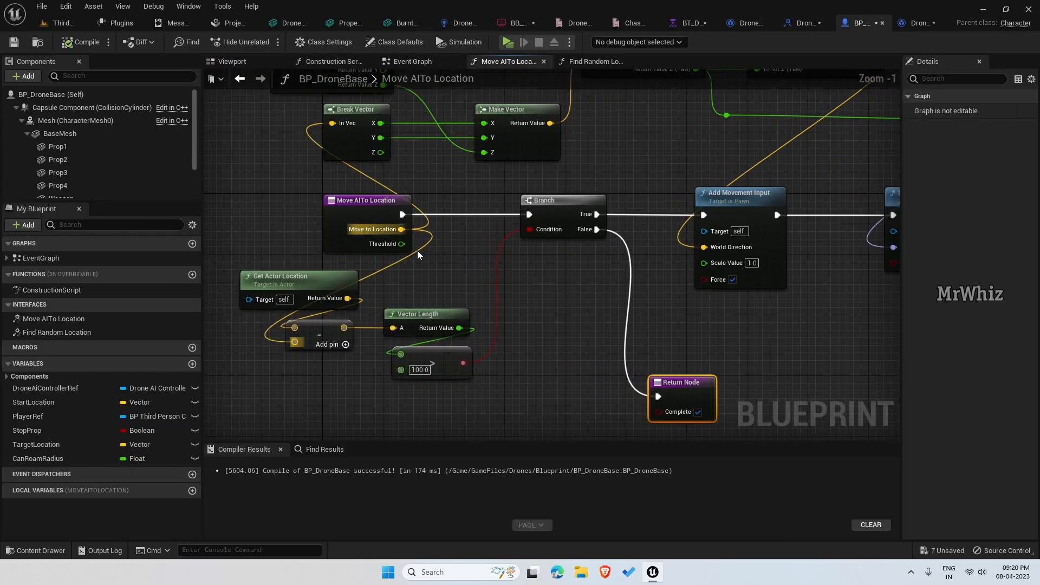
pyautogui.moveTo(401, 370)
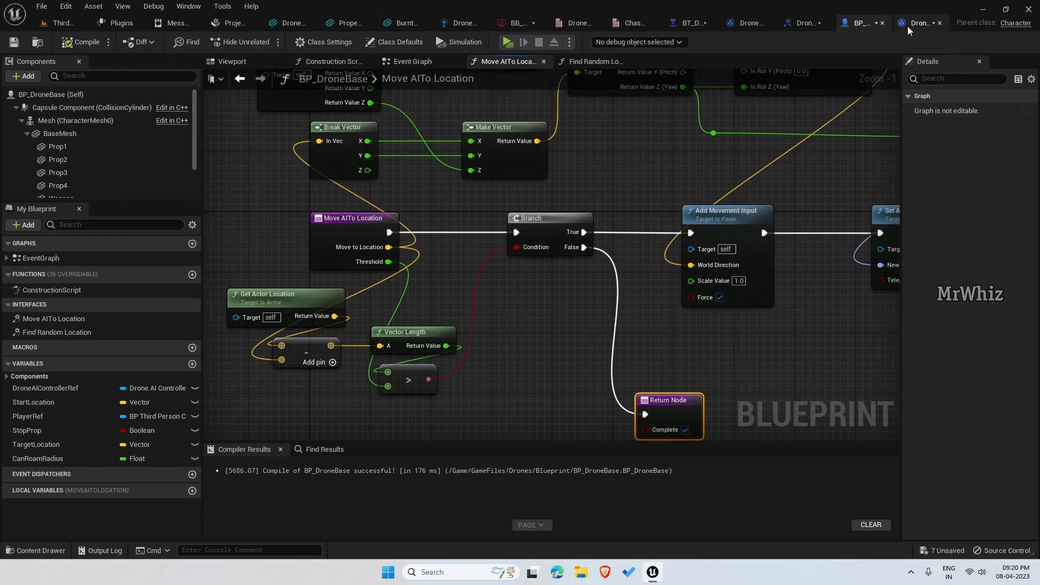
pyautogui.click(920, 23)
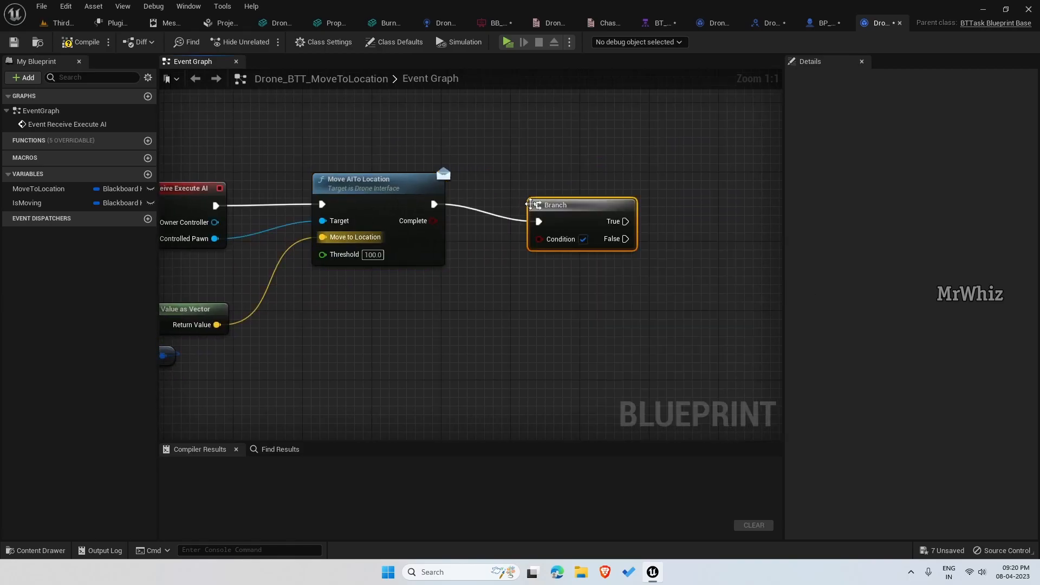
# - Add a Branch after the move call with Set Blackboard Value as Bool nodes for IsMoving
pyautogui.moveTo(434, 221); pyautogui.dragTo(507, 228)
pyautogui.write('set')
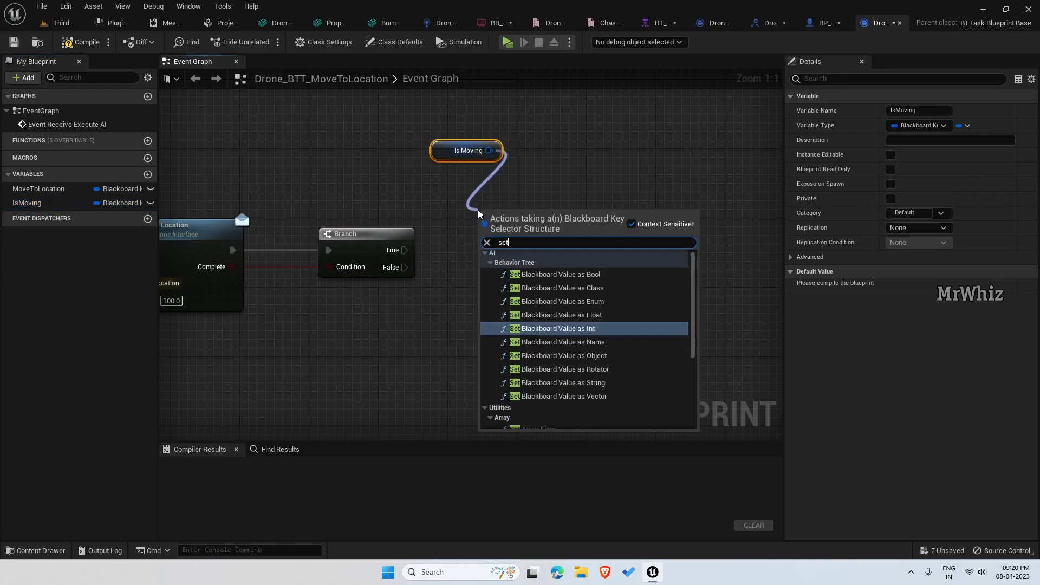
pyautogui.write('b')
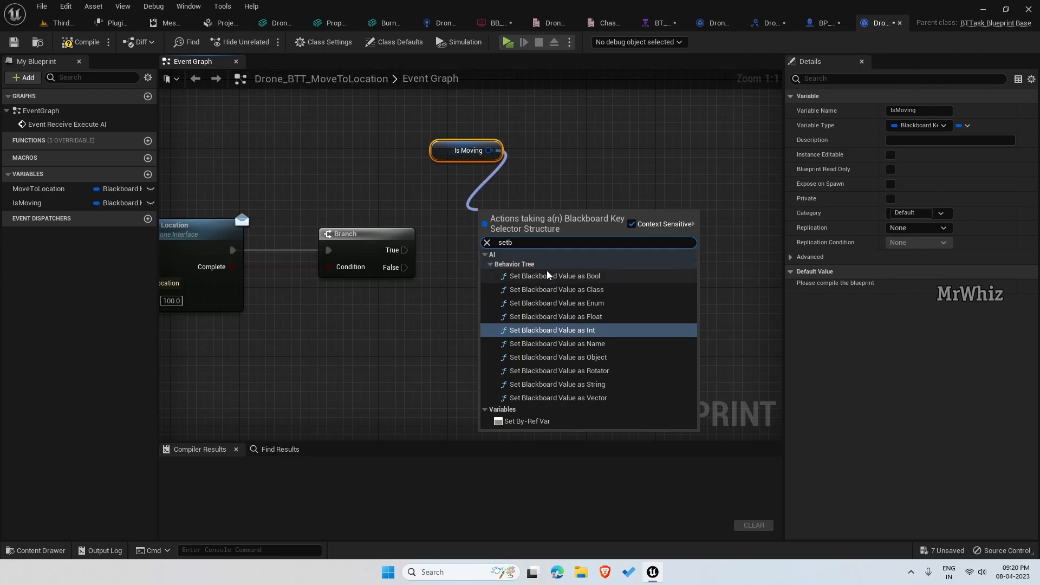
pyautogui.click(548, 276)
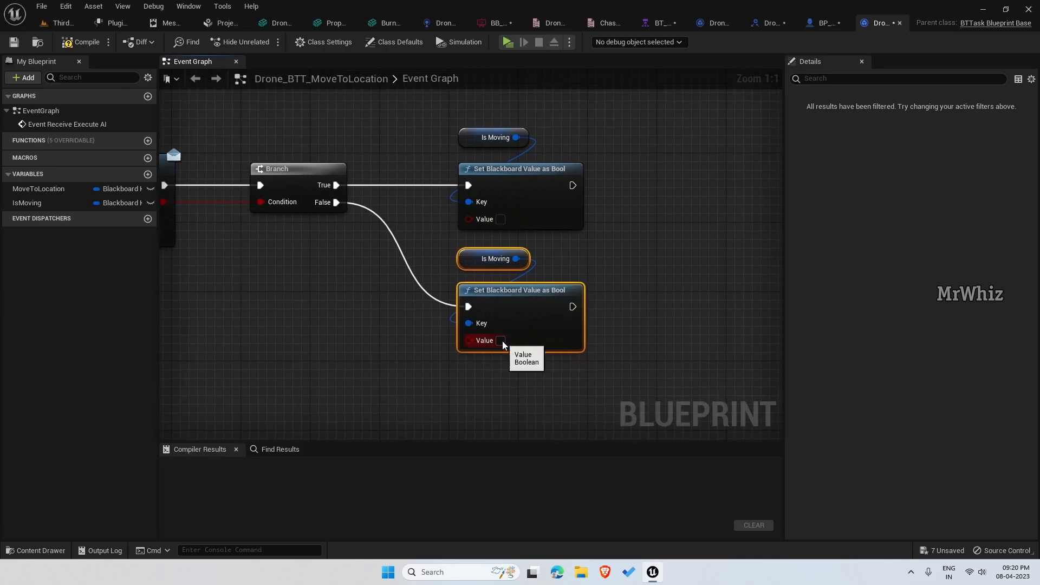
pyautogui.click(501, 341)
pyautogui.write('finish ex')
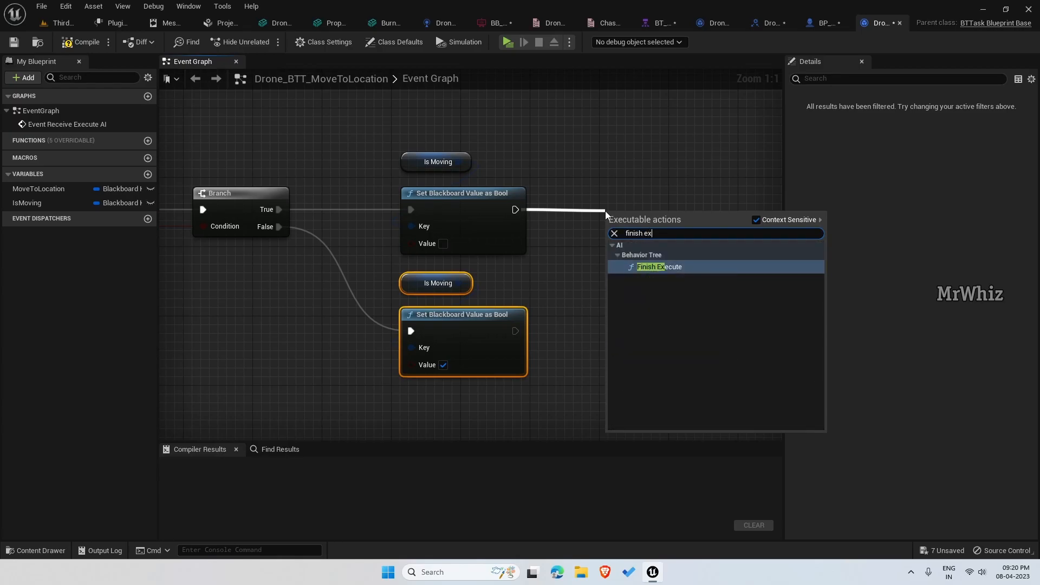
# - Connect both paths to Finish Execute with Success and compile the task
pyautogui.click(651, 267)
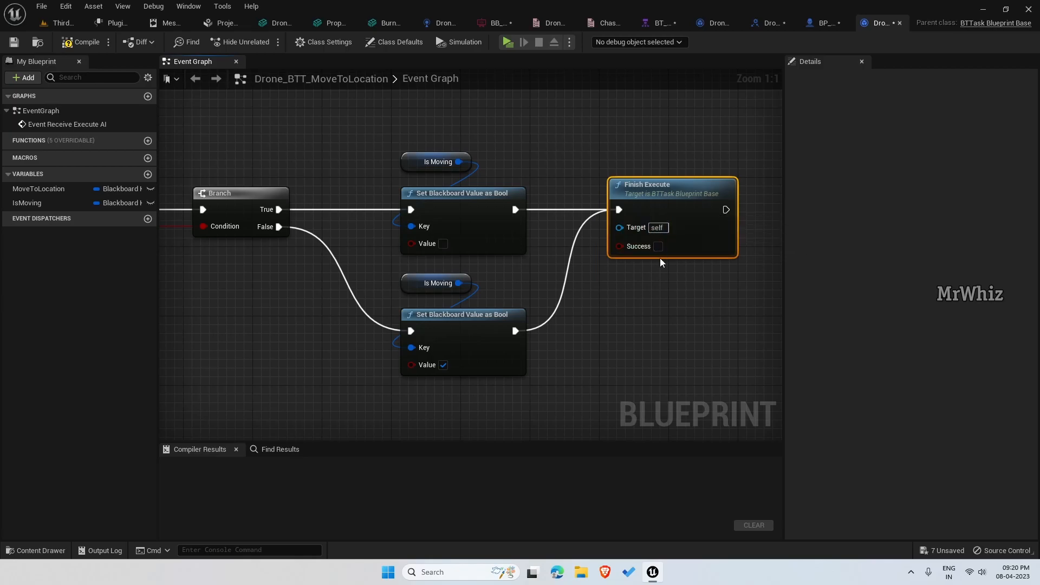
pyautogui.scroll(-3)
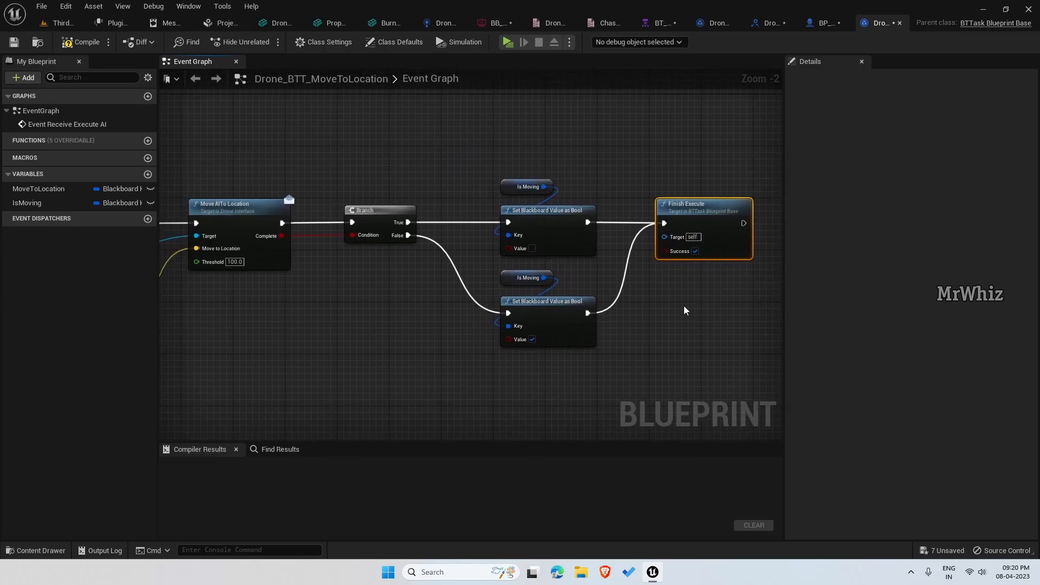
pyautogui.moveTo(519, 249)
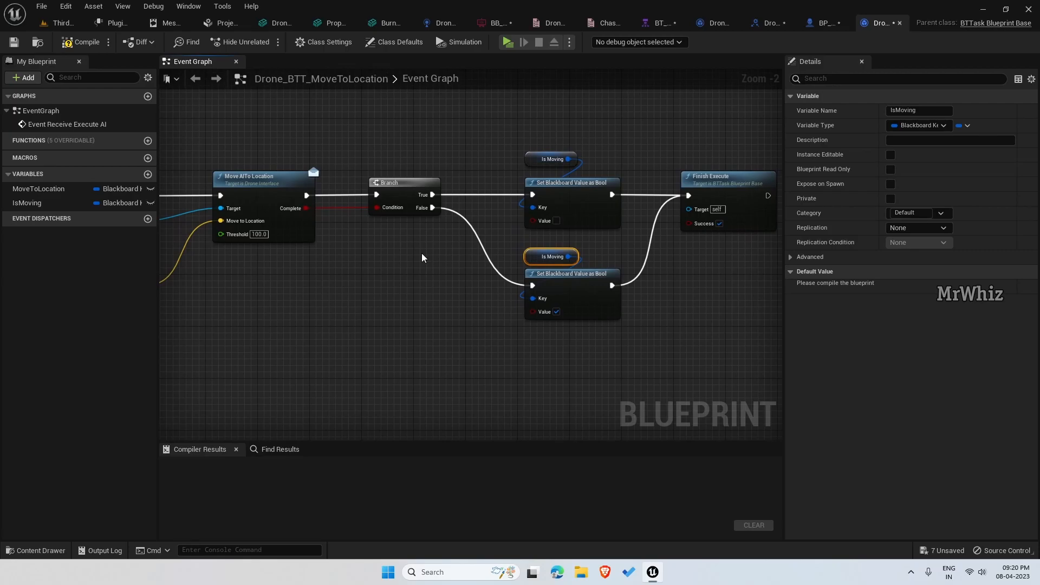
pyautogui.scroll(-3)
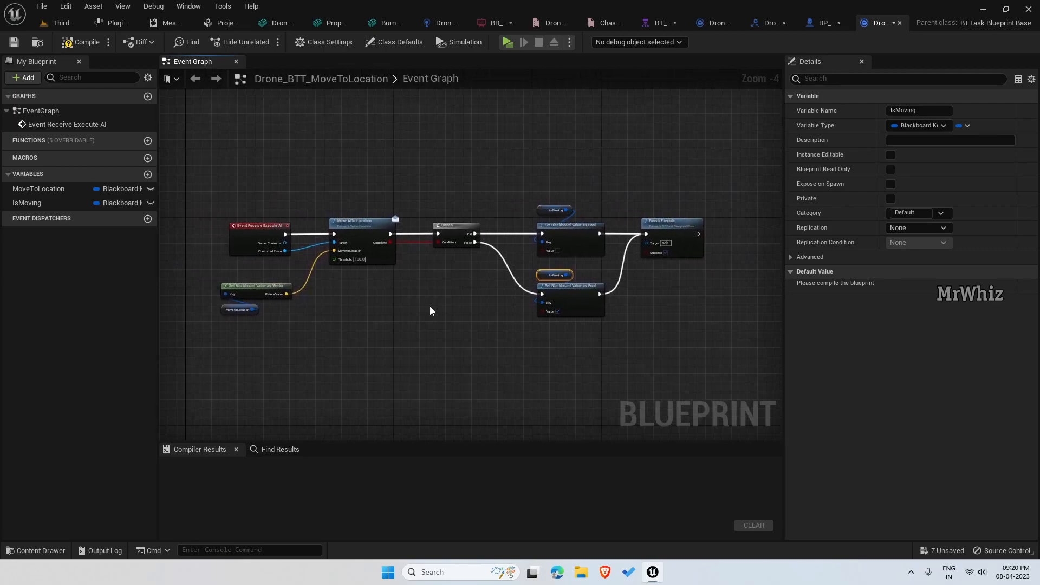
pyautogui.click(85, 41)
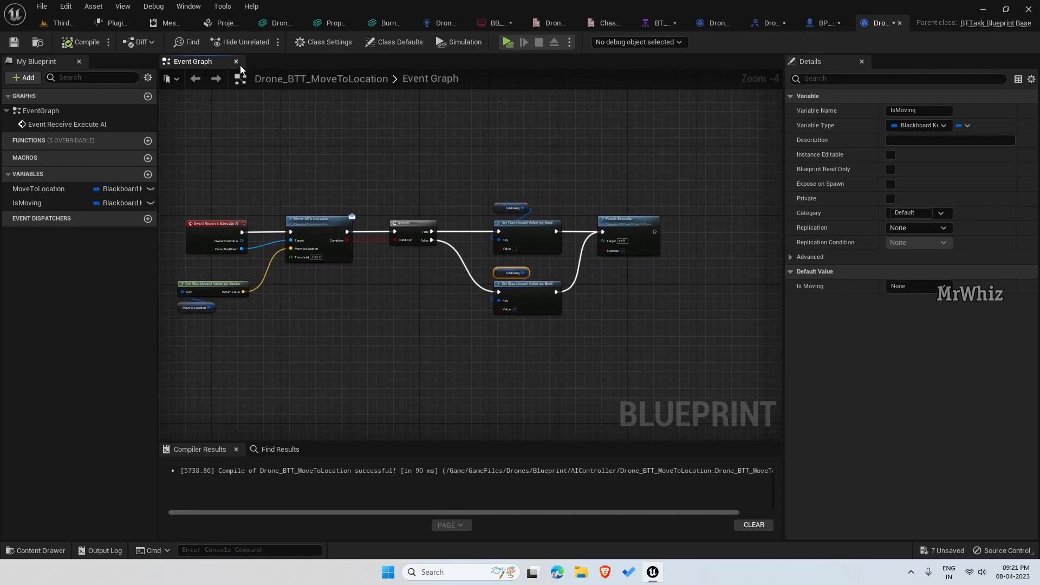
pyautogui.moveTo(659, 22)
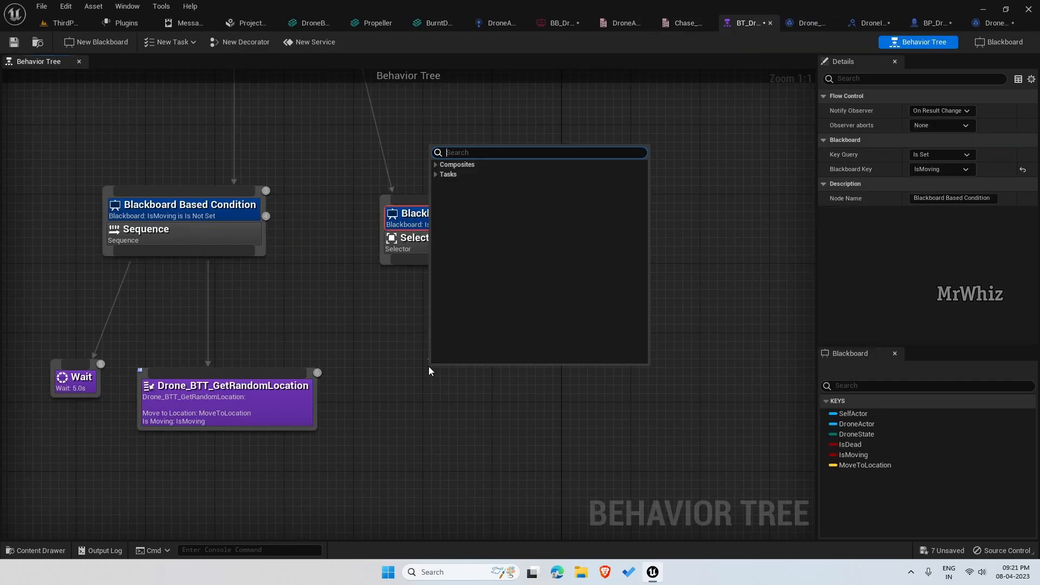
# - Search 'move' and attach Drone BTT Move to Location beneath the IsMoving Selector
pyautogui.write('m')
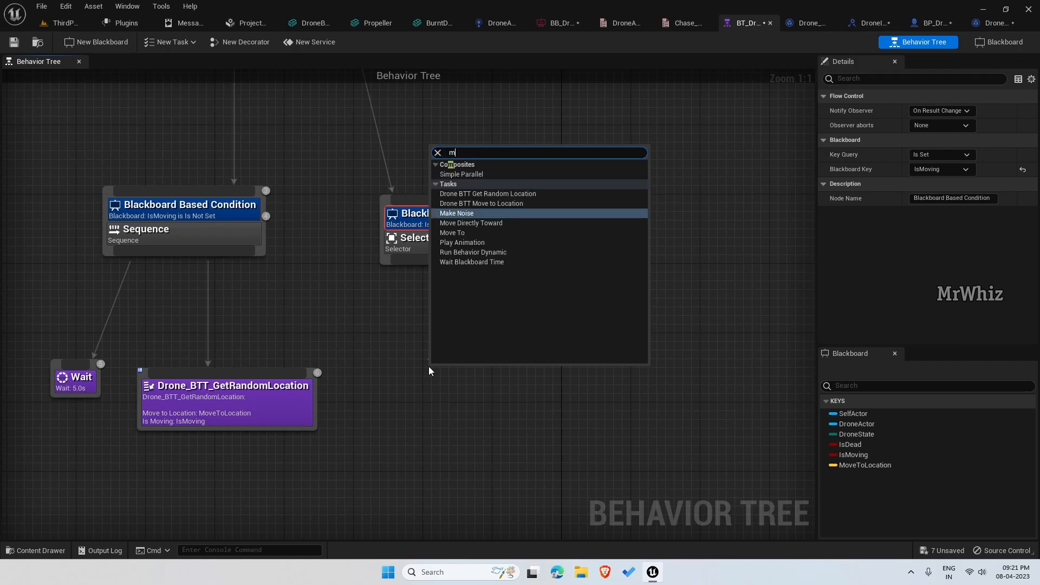
pyautogui.write('ove')
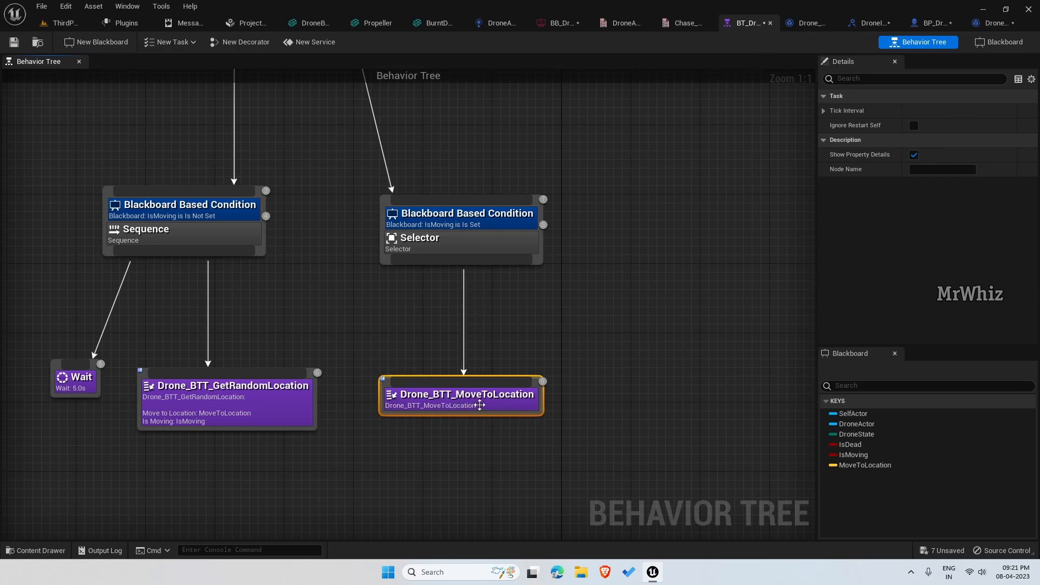
pyautogui.doubleClick(461, 396)
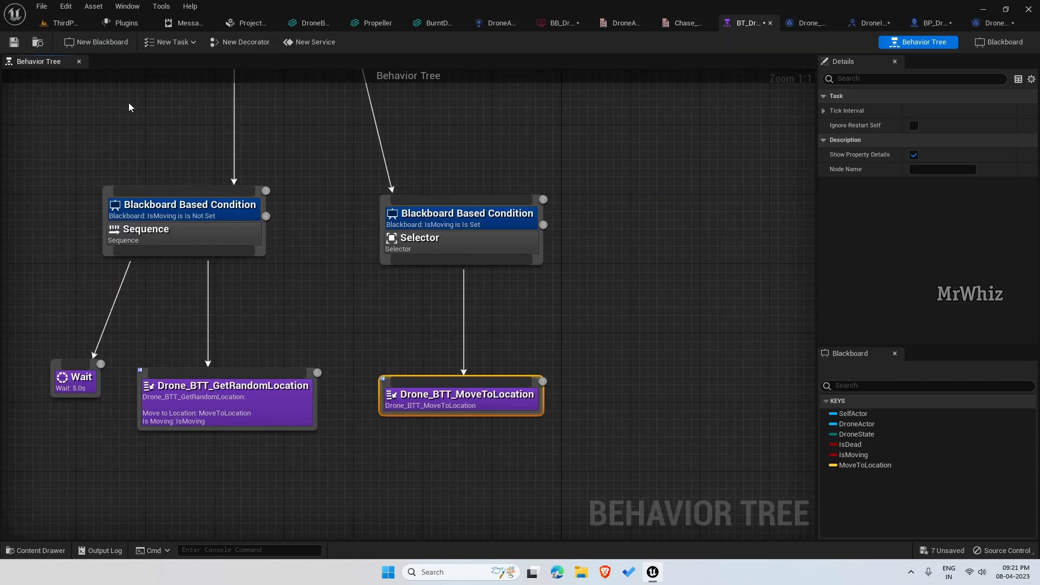
pyautogui.click(918, 22)
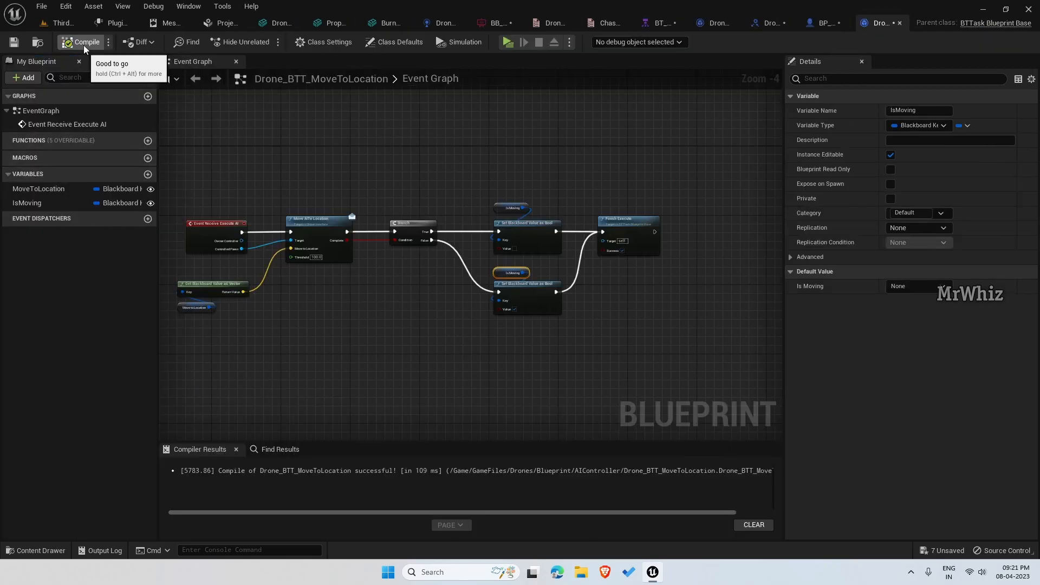
pyautogui.moveTo(138, 167)
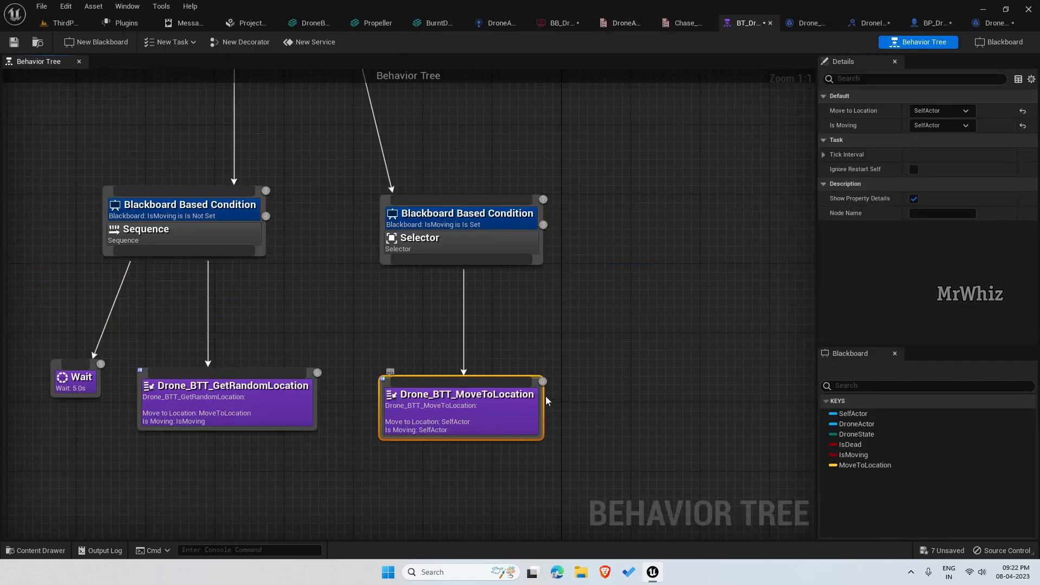
# - Set the task node's Move to Location key to MoveToLocation in Details
pyautogui.click(965, 111)
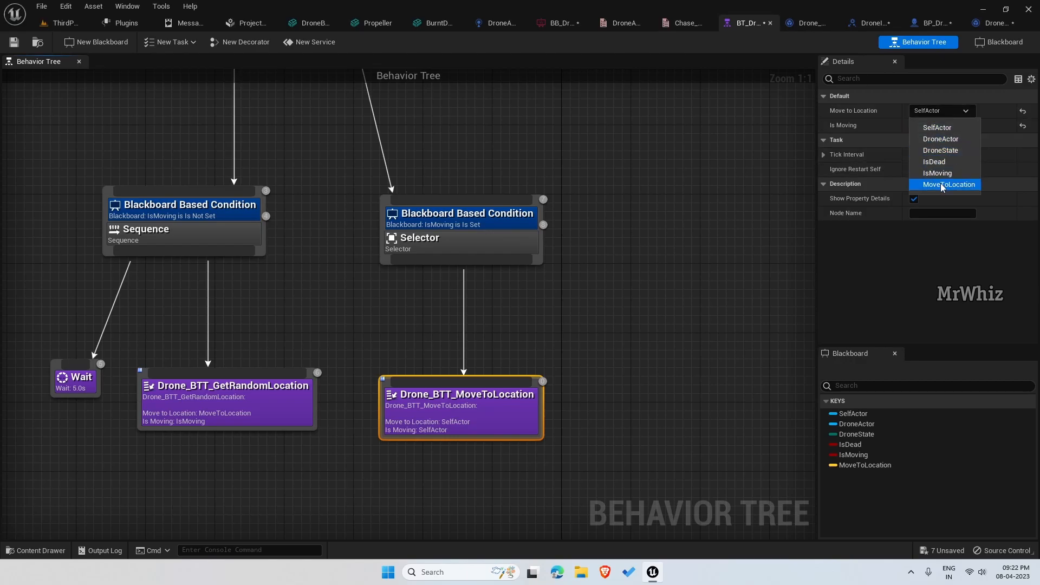
pyautogui.click(951, 184)
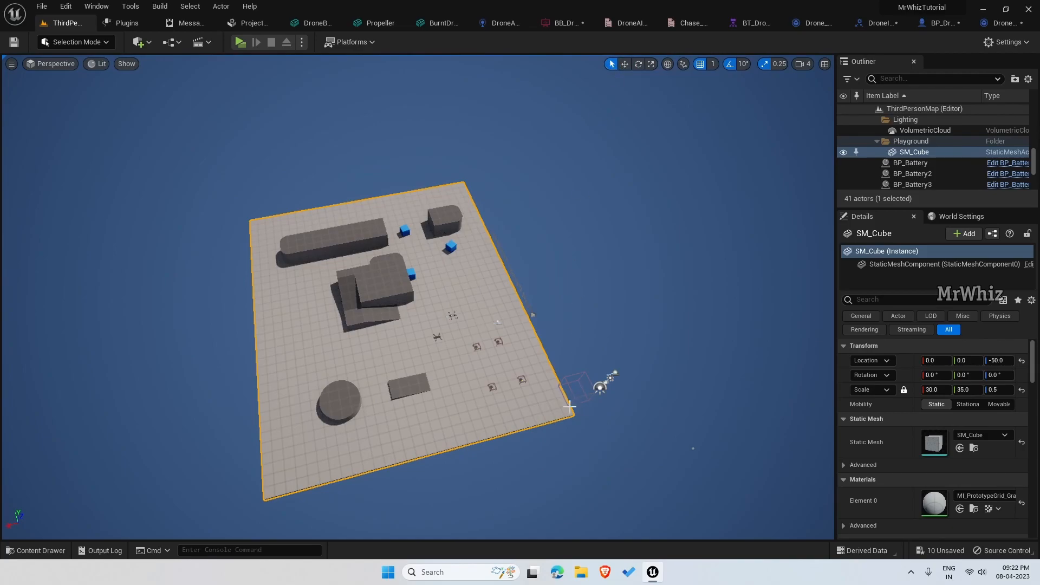
# - Select the SM_Cube floor slab for duplication and start a Play session to test the drone
pyautogui.click(624, 64)
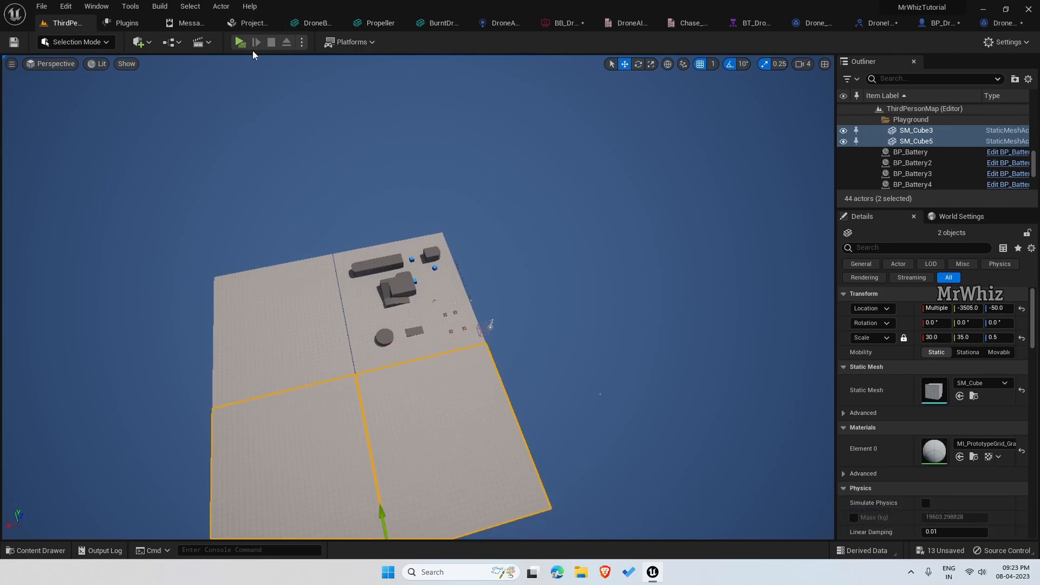
pyautogui.click(239, 42)
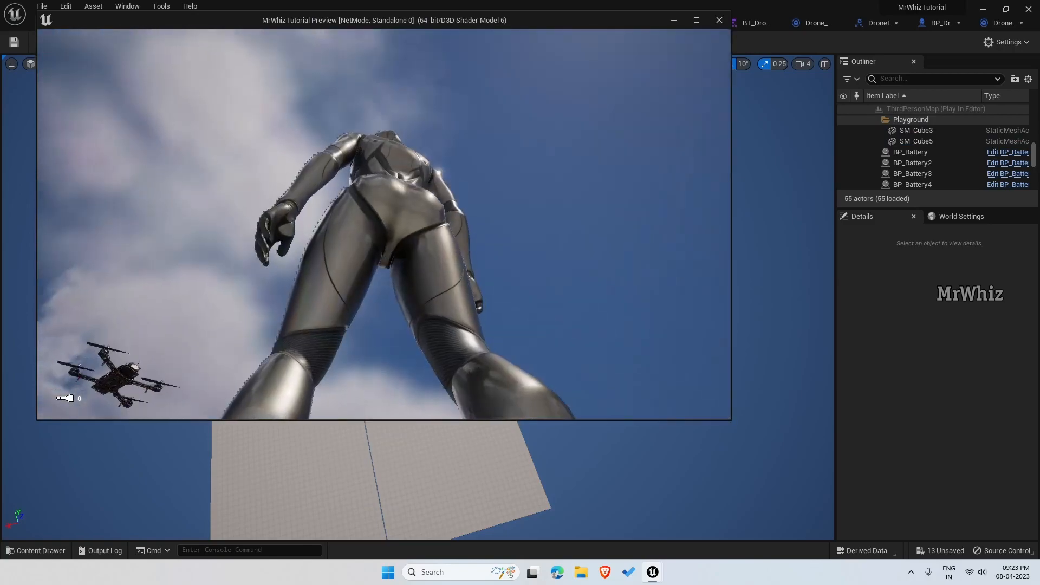